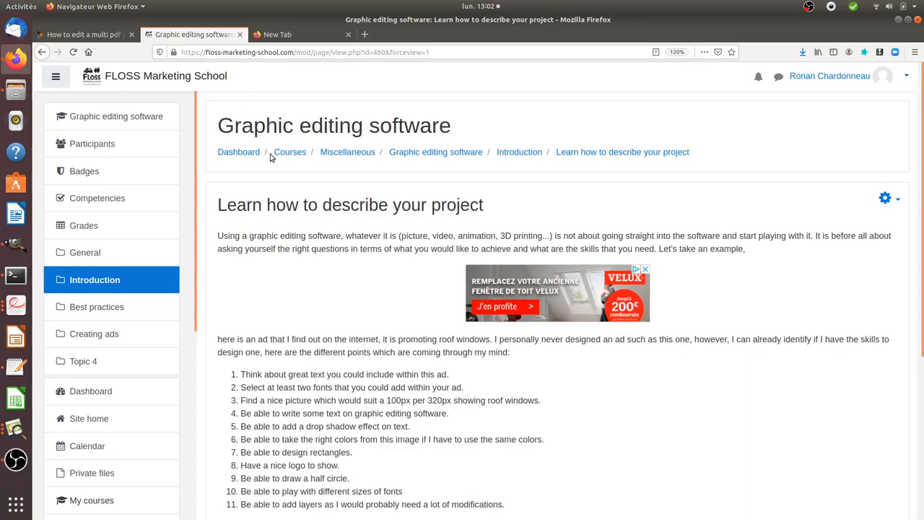
mouse_move(276, 220)
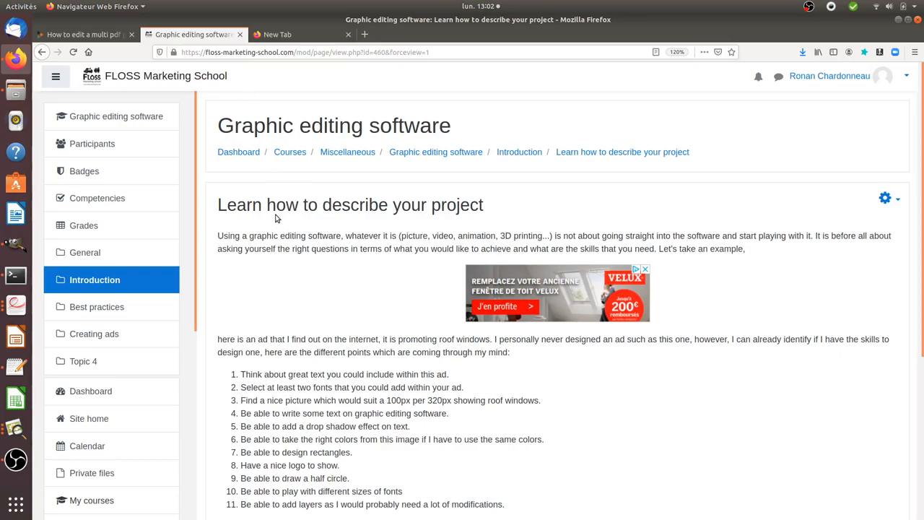
mouse_move(279, 219)
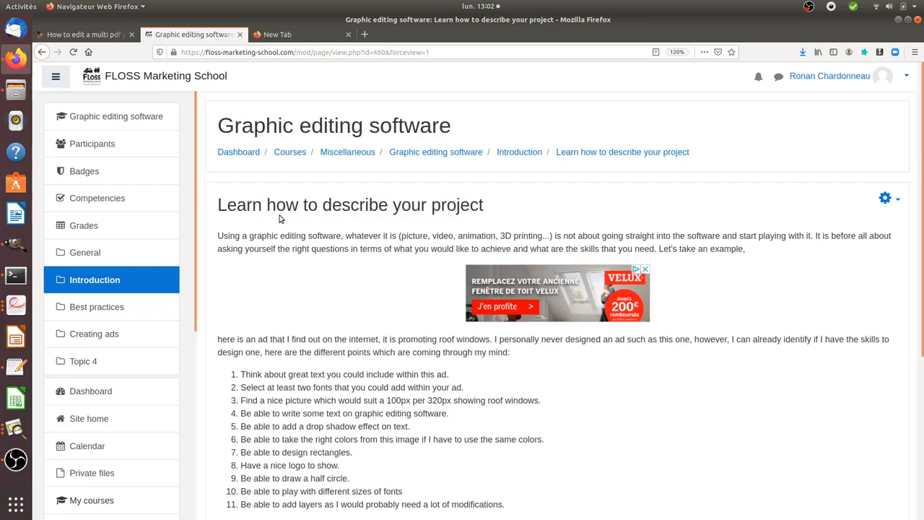
mouse_move(569, 261)
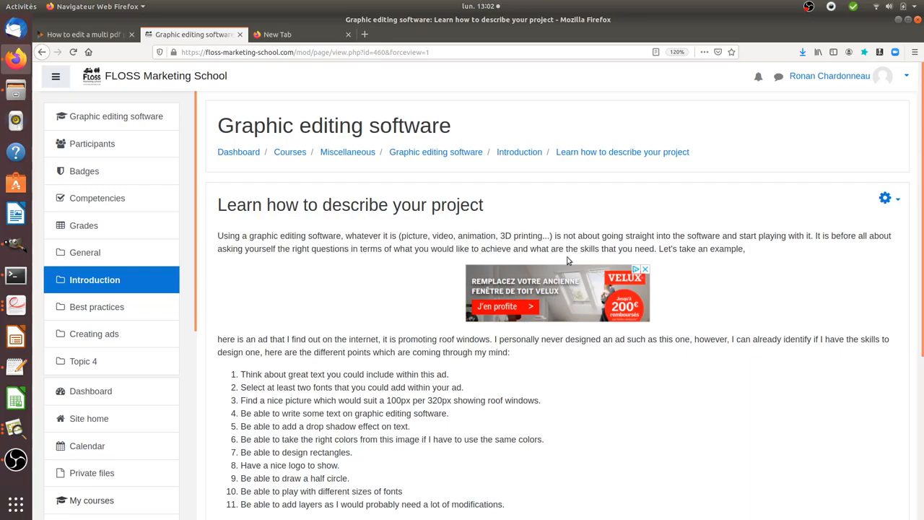
mouse_move(553, 300)
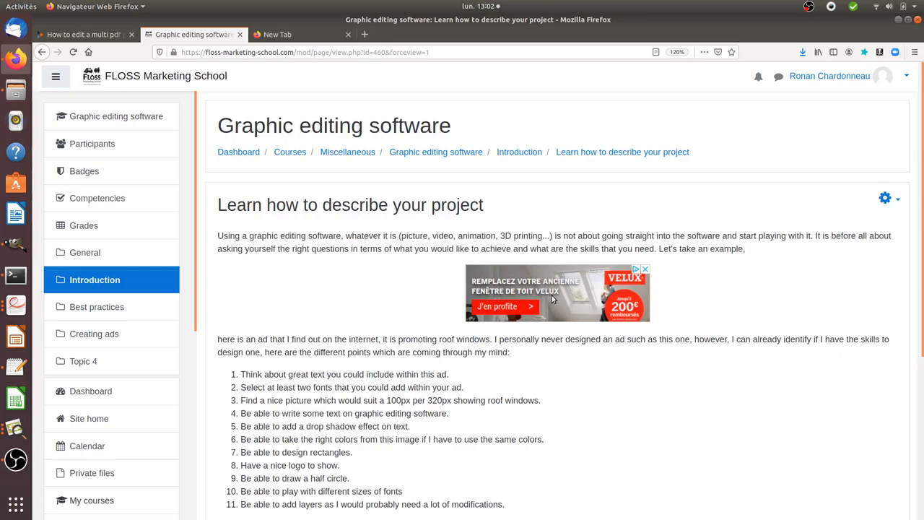
mouse_move(547, 302)
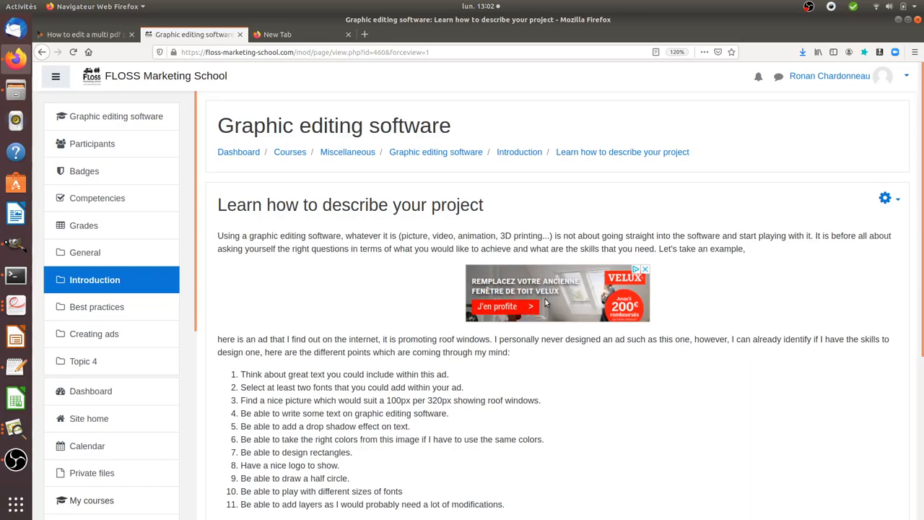
mouse_move(550, 303)
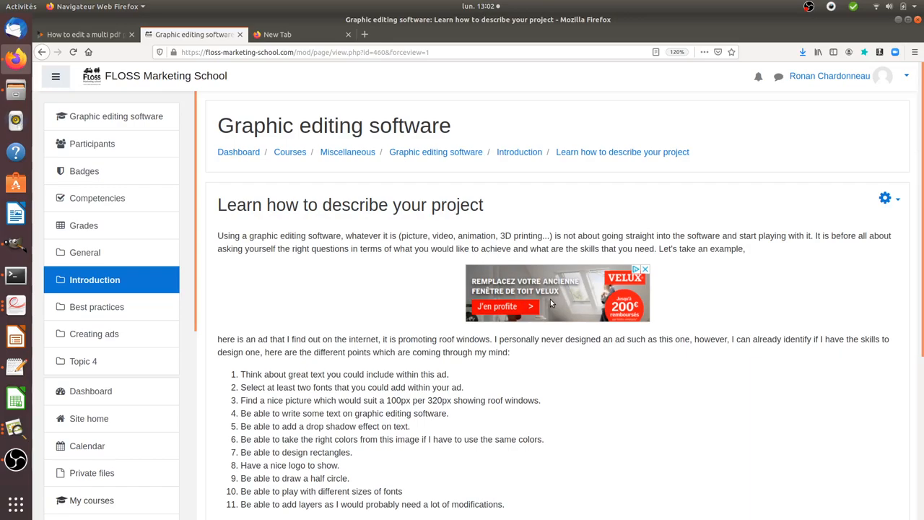
mouse_move(548, 311)
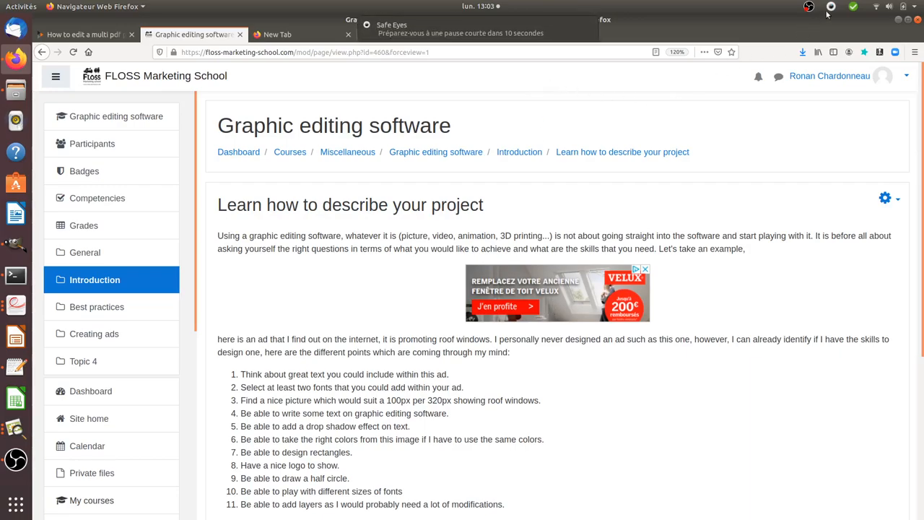
- Pause break reminders for 30 minutes, then select 'different sizes of fonts' in list item 10
click(808, 6)
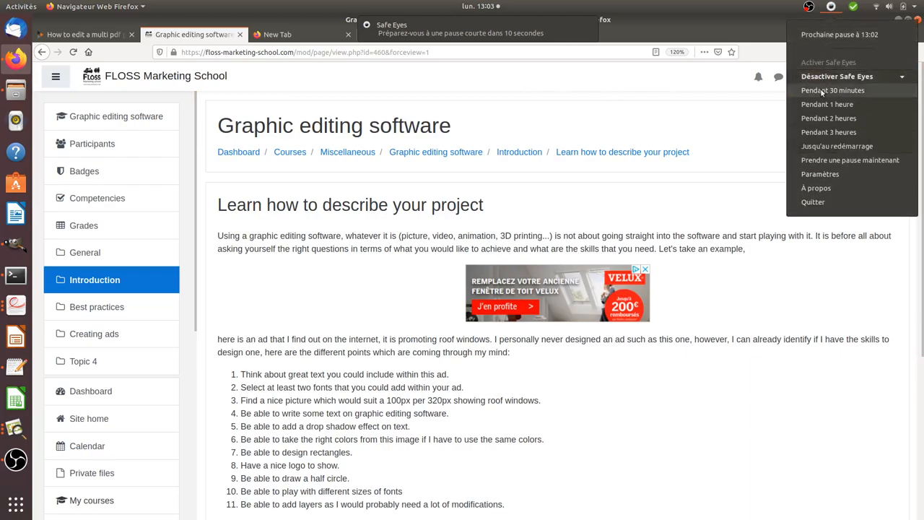
click(710, 275)
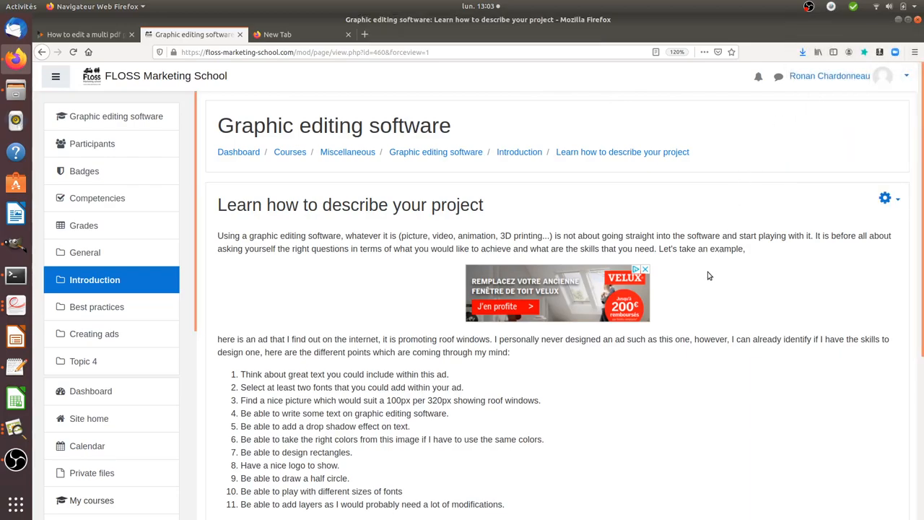
mouse_move(612, 284)
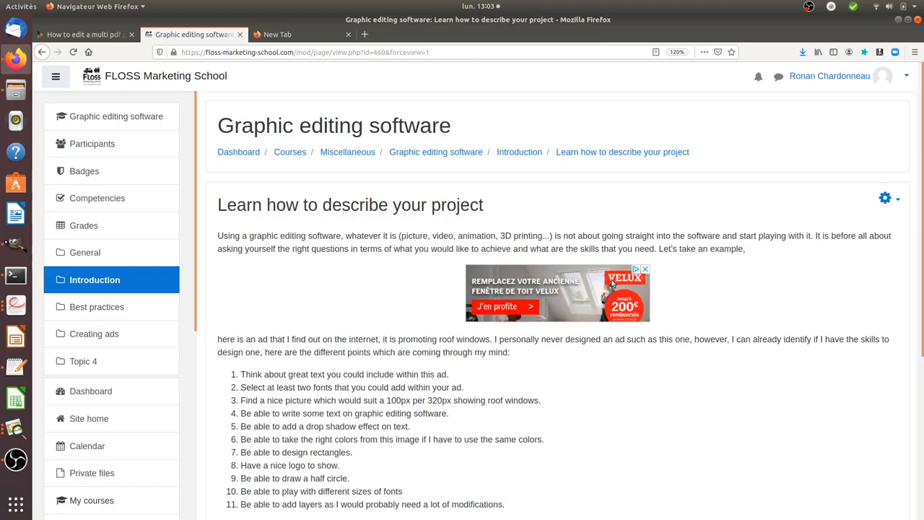
mouse_move(578, 303)
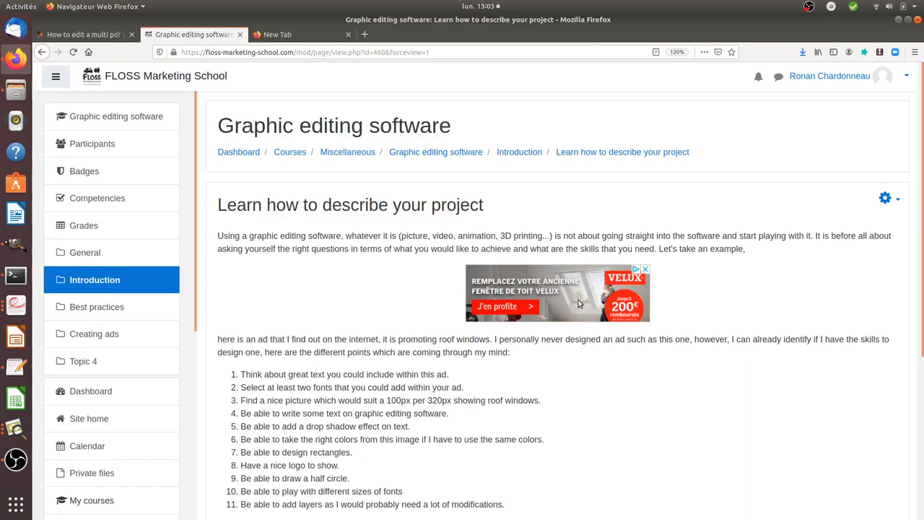
mouse_move(619, 283)
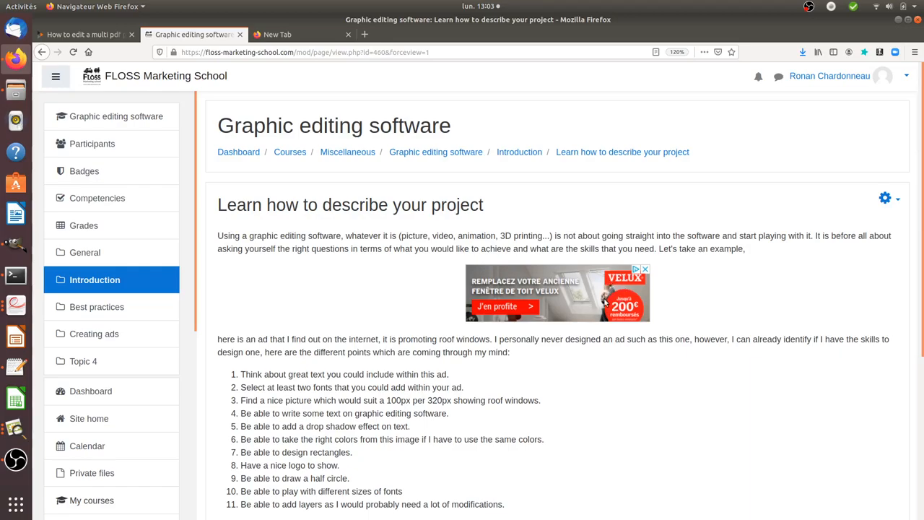
mouse_move(588, 310)
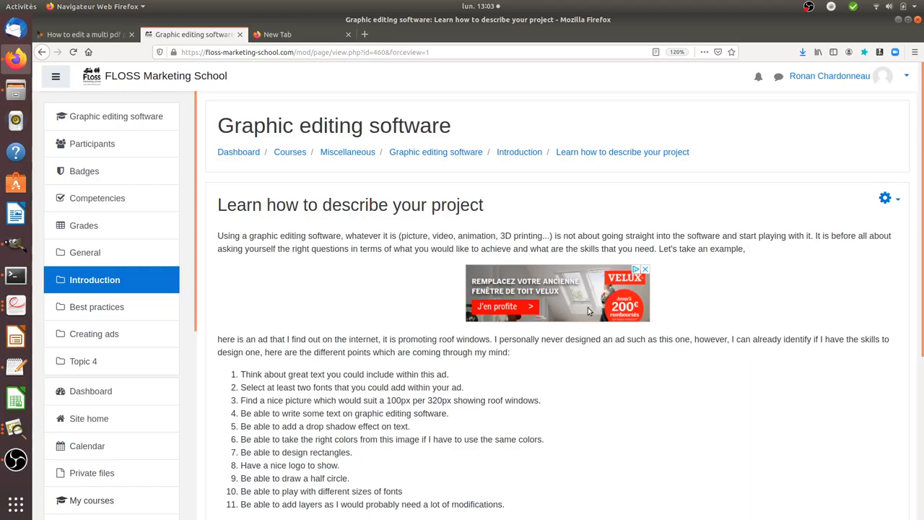
mouse_move(578, 292)
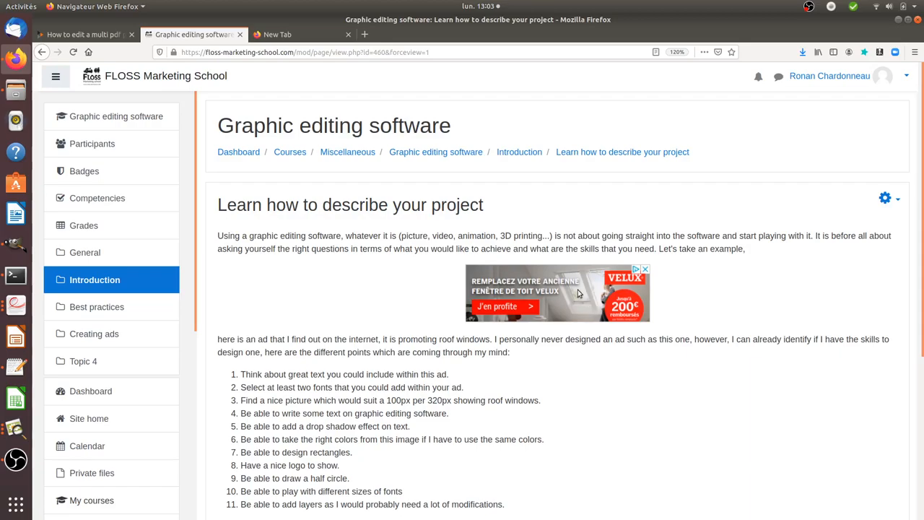
mouse_move(558, 320)
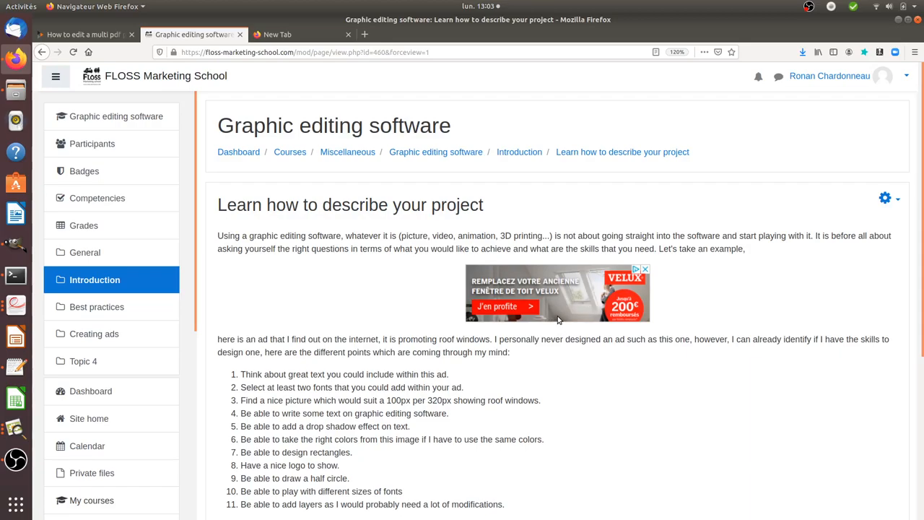
mouse_move(503, 295)
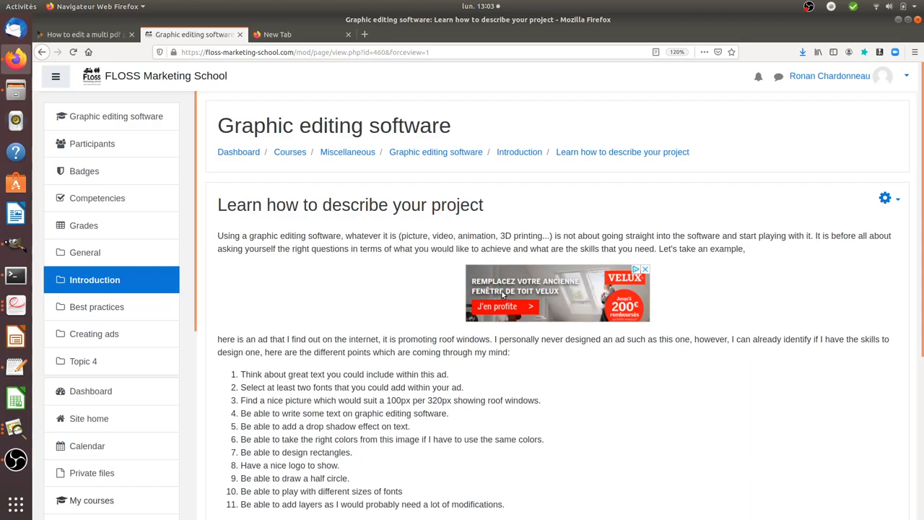
mouse_move(618, 313)
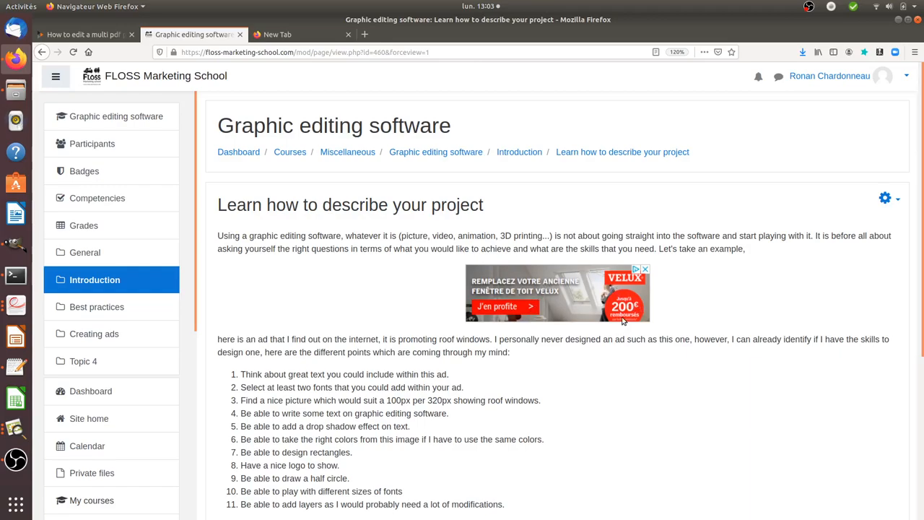
mouse_move(501, 314)
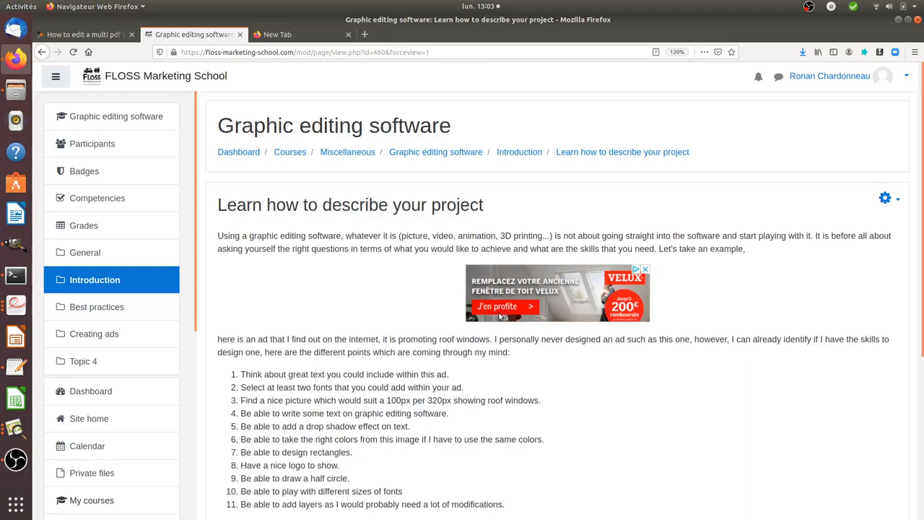
mouse_move(620, 318)
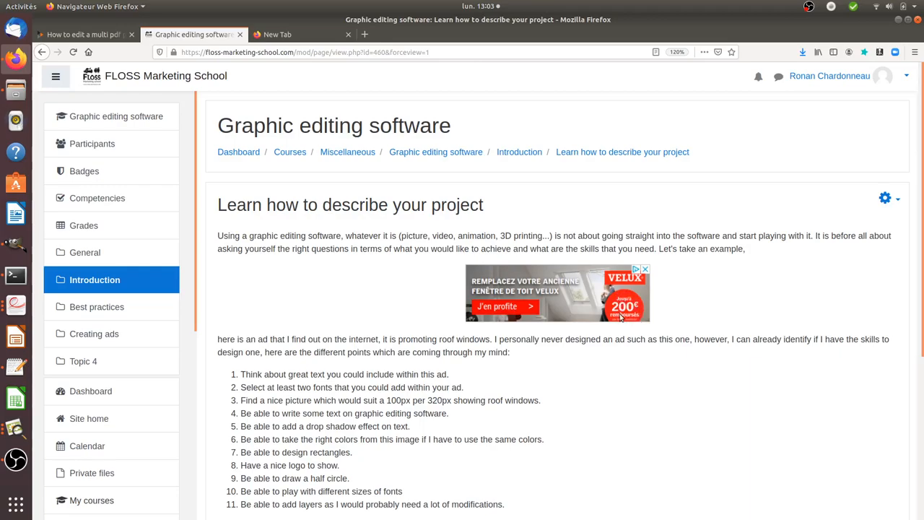
mouse_move(618, 290)
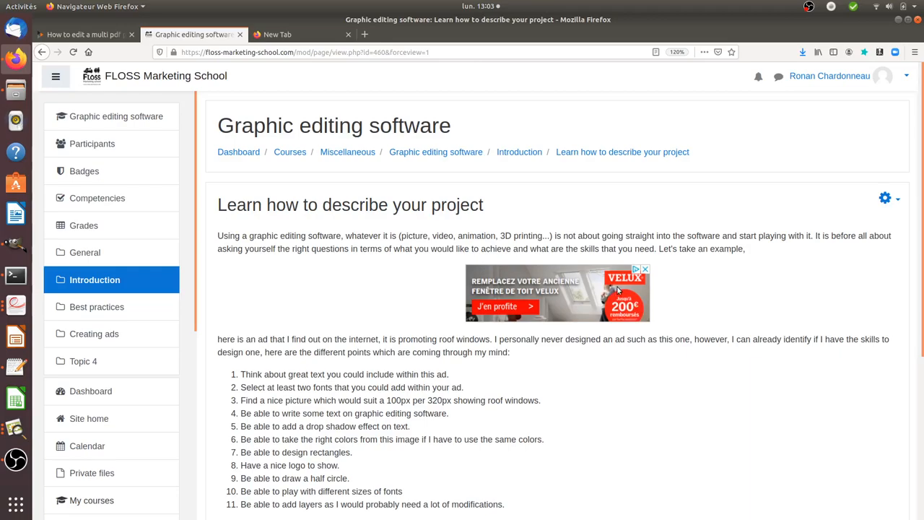
mouse_move(630, 282)
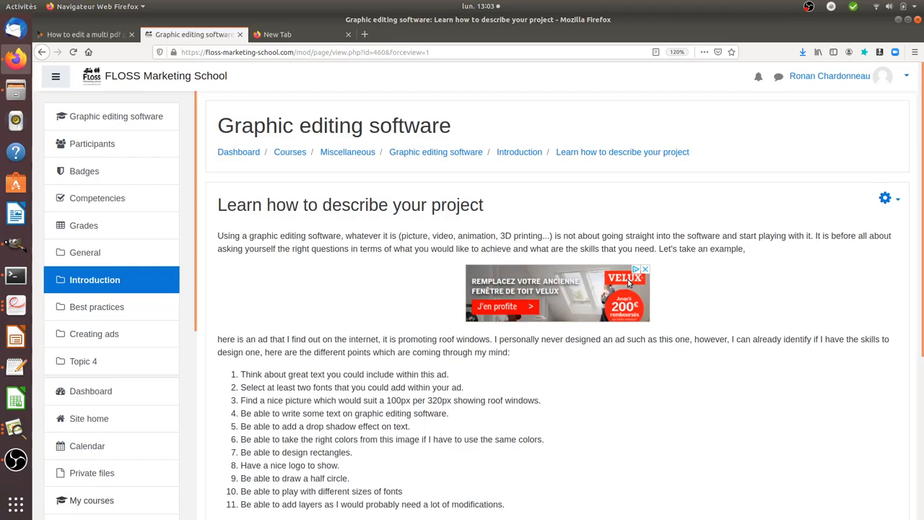
mouse_move(518, 285)
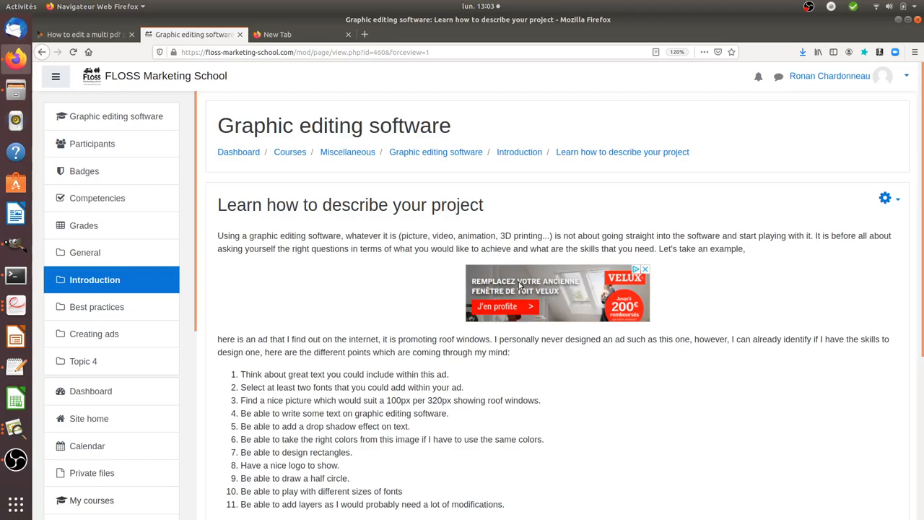
mouse_move(542, 292)
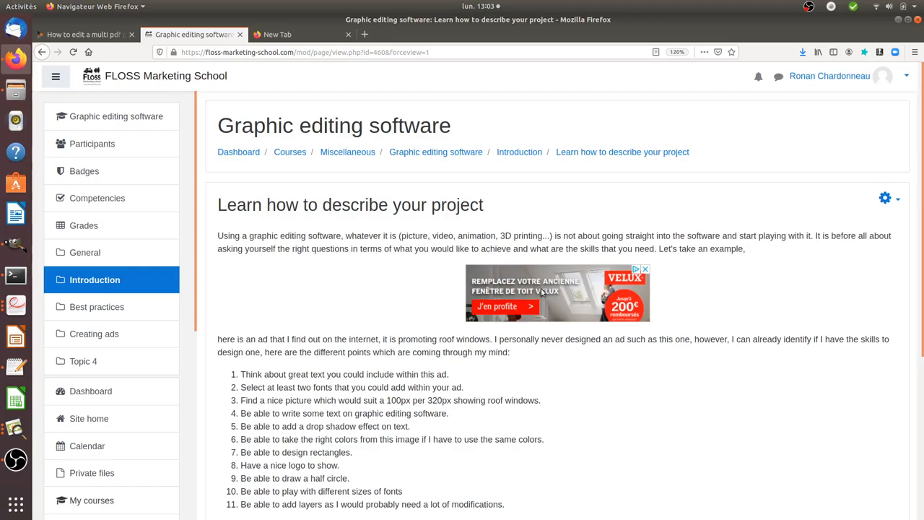
mouse_move(562, 318)
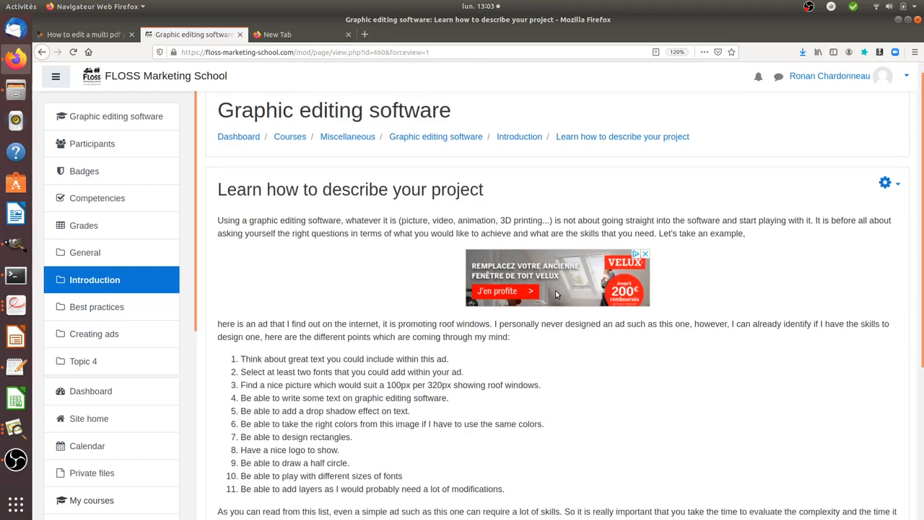
scroll(down, 3)
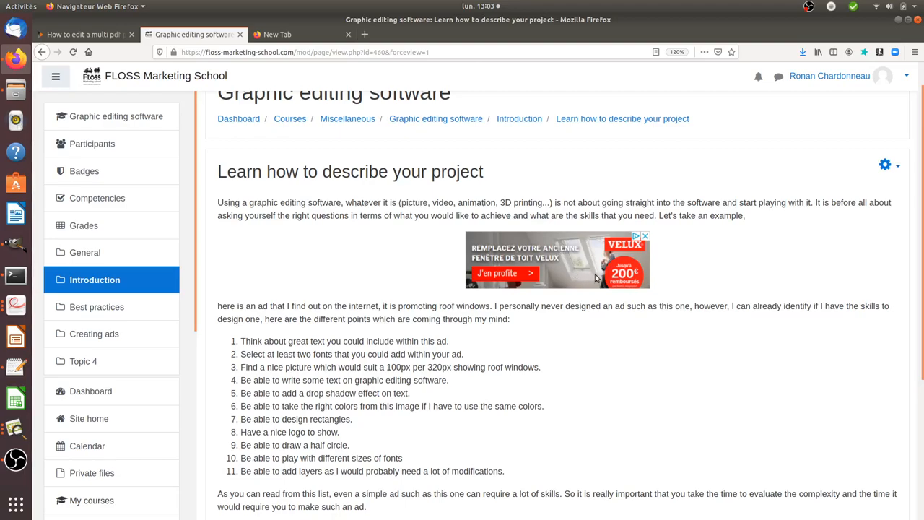
mouse_move(594, 267)
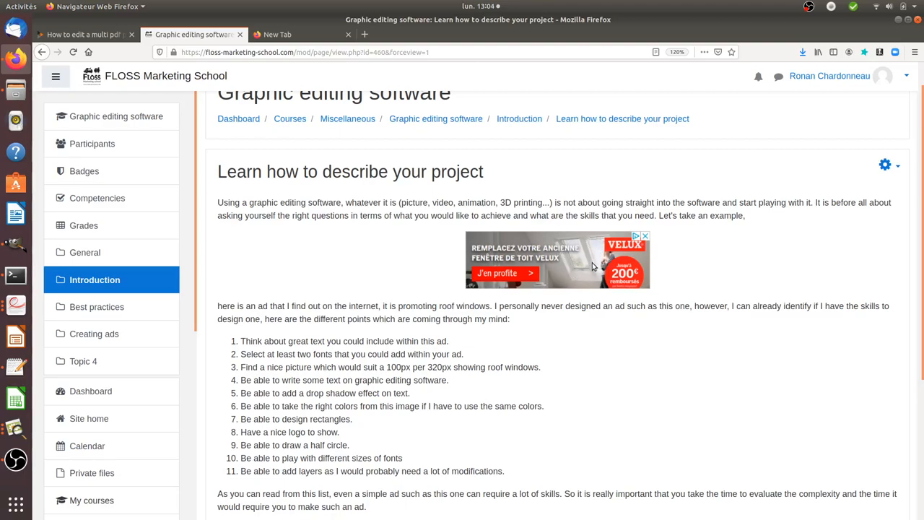
mouse_move(578, 267)
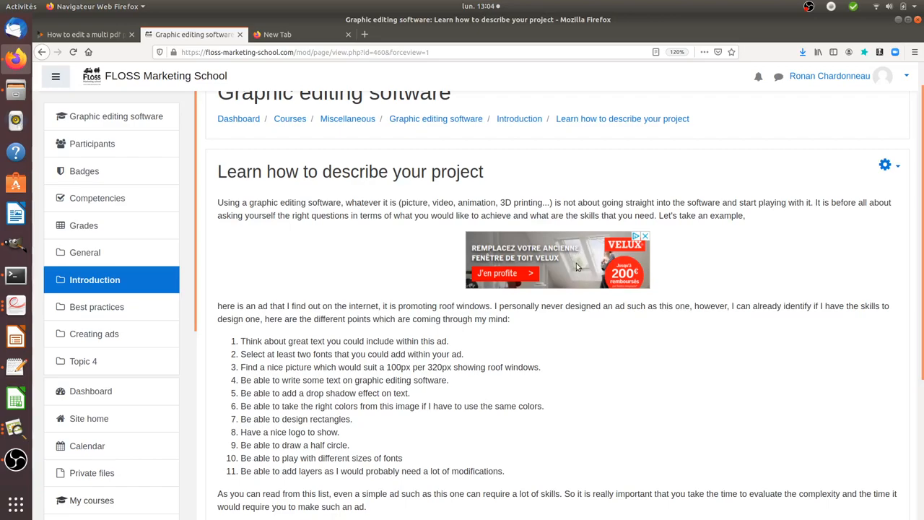
scroll(down, 3)
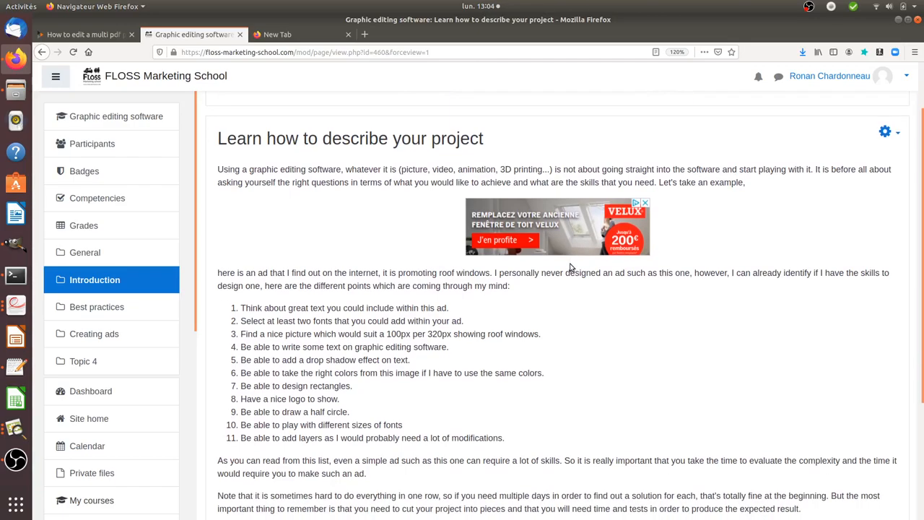
mouse_move(574, 224)
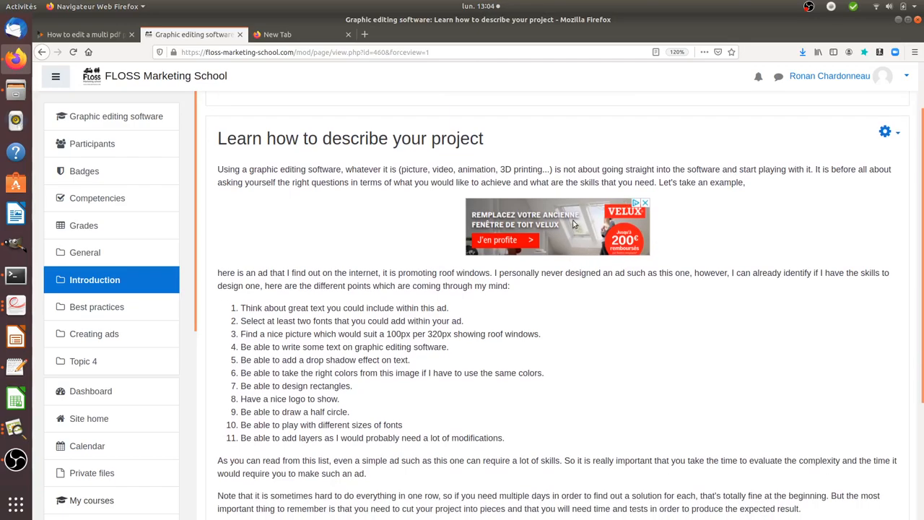
mouse_move(596, 260)
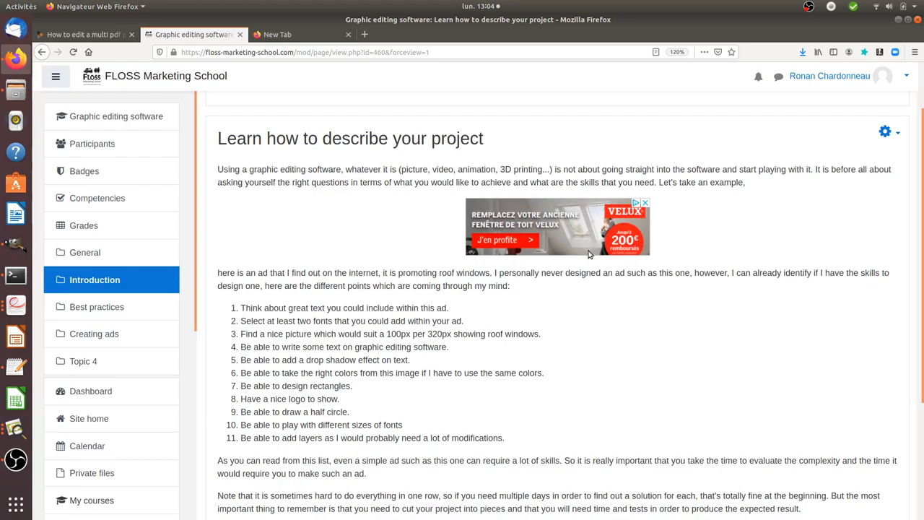
mouse_move(568, 270)
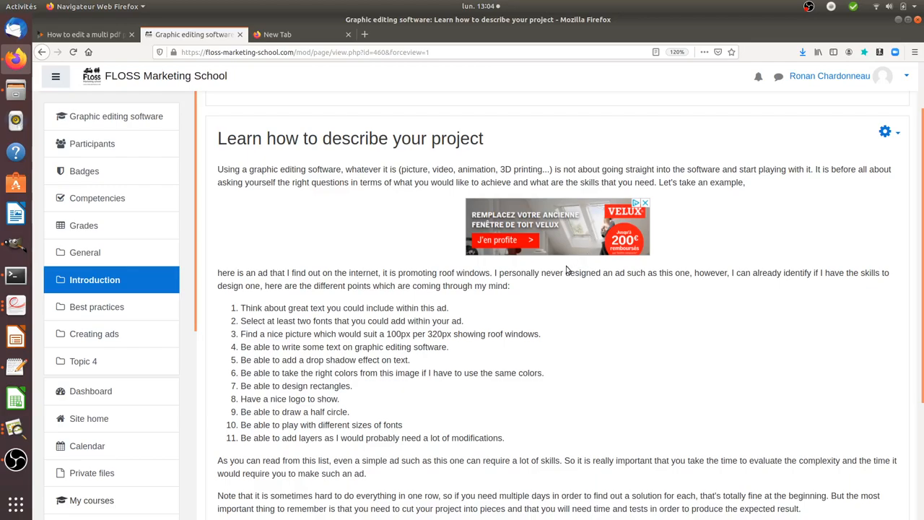
mouse_move(468, 323)
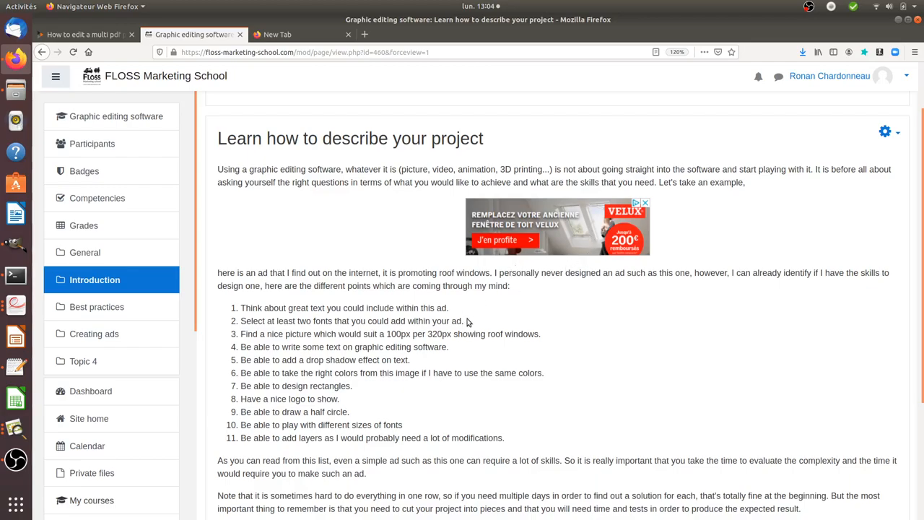
mouse_move(544, 239)
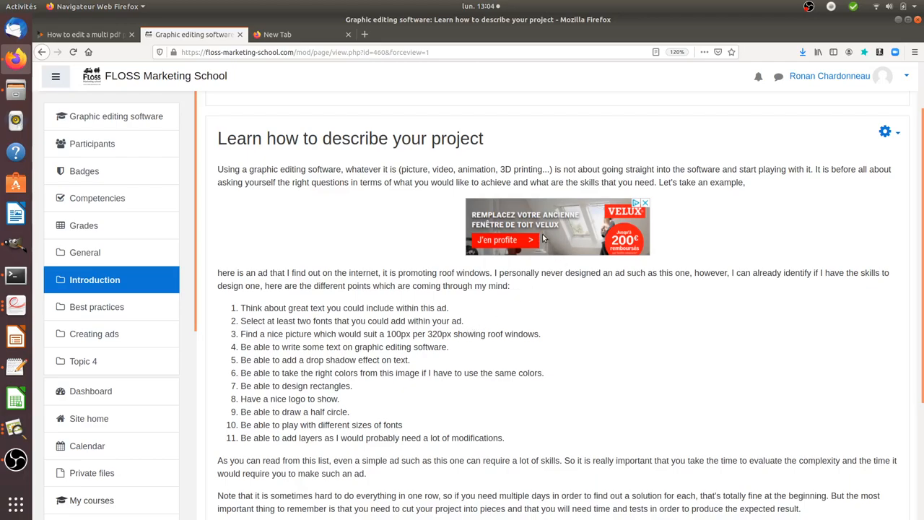
mouse_move(566, 276)
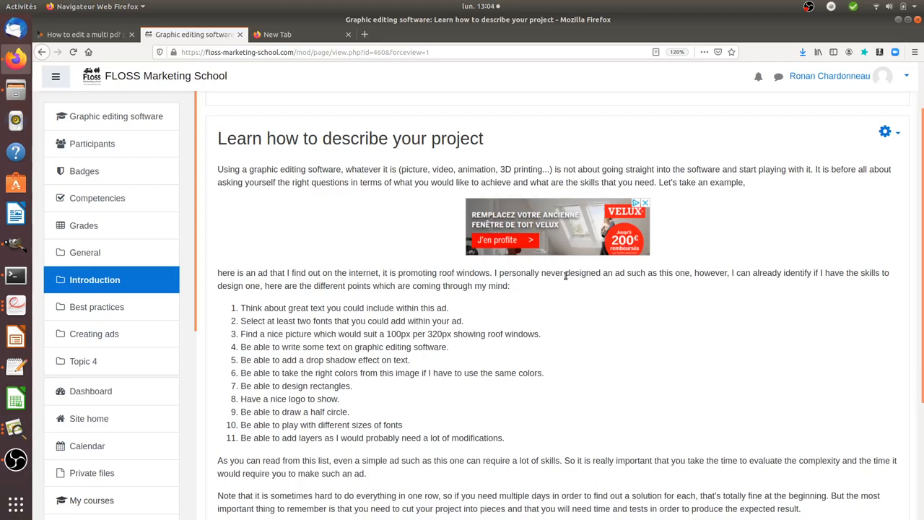
scroll(down, 3)
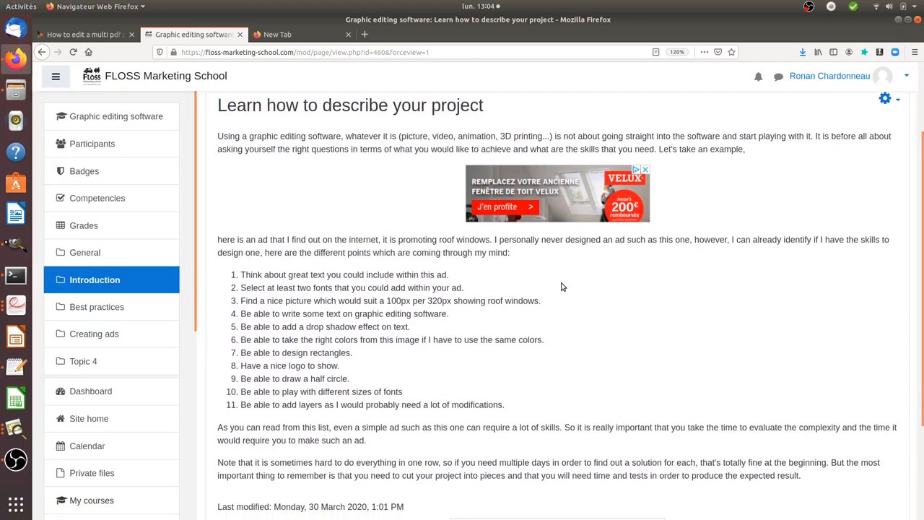
mouse_move(582, 242)
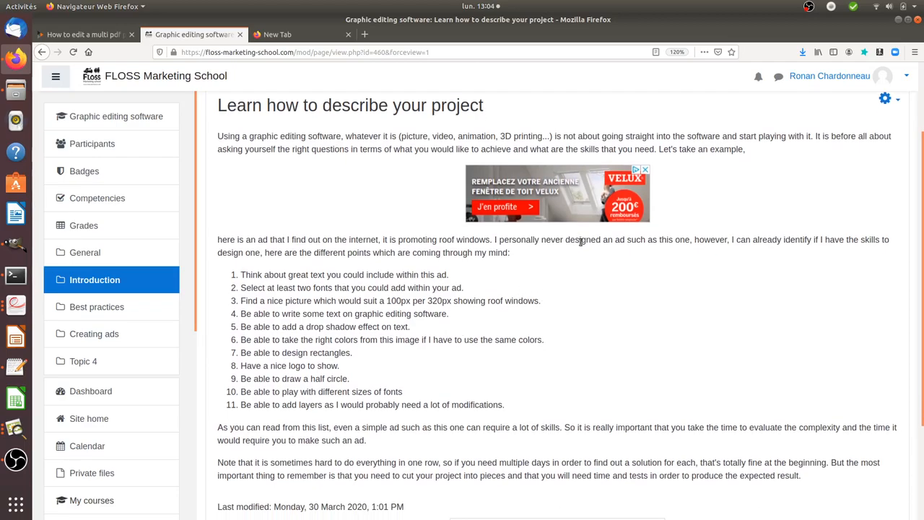
mouse_move(582, 201)
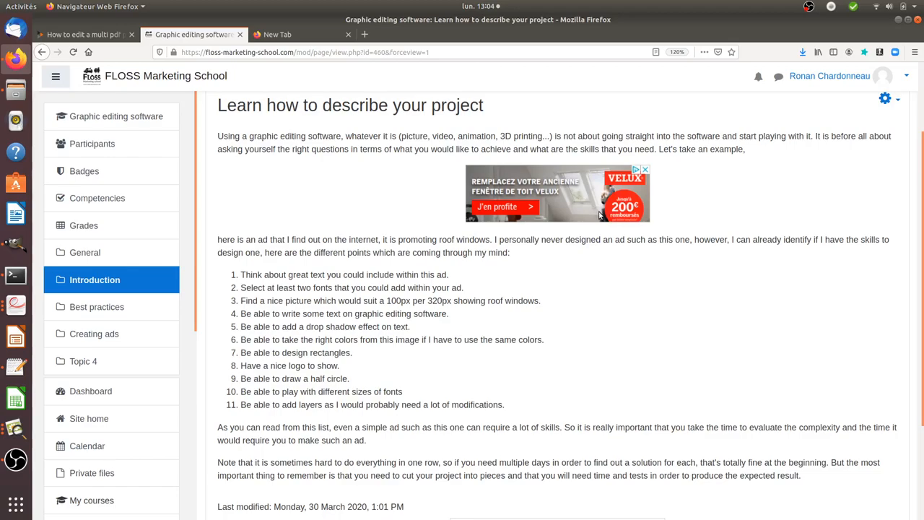
mouse_move(594, 222)
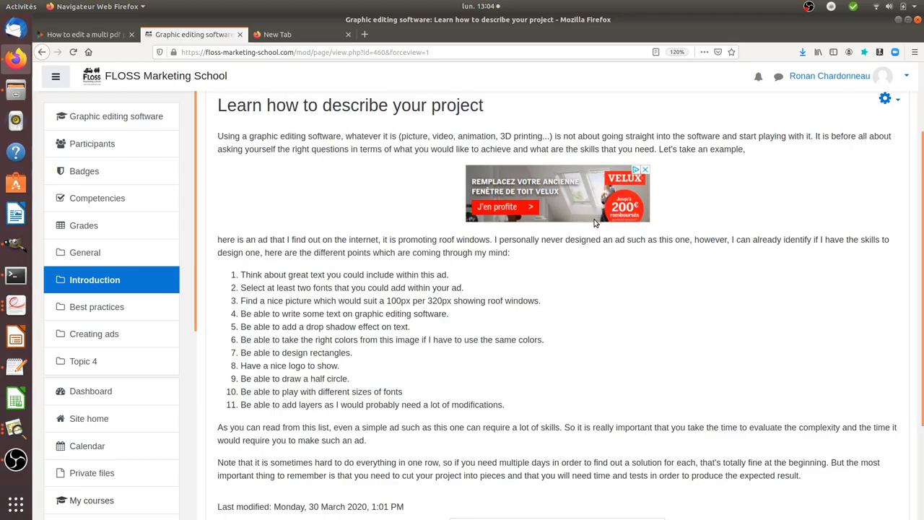
mouse_move(411, 325)
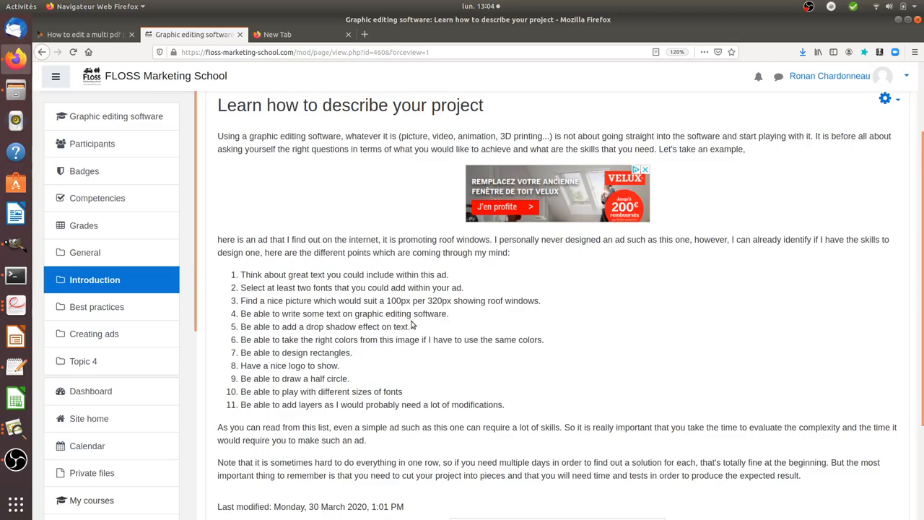
mouse_move(390, 339)
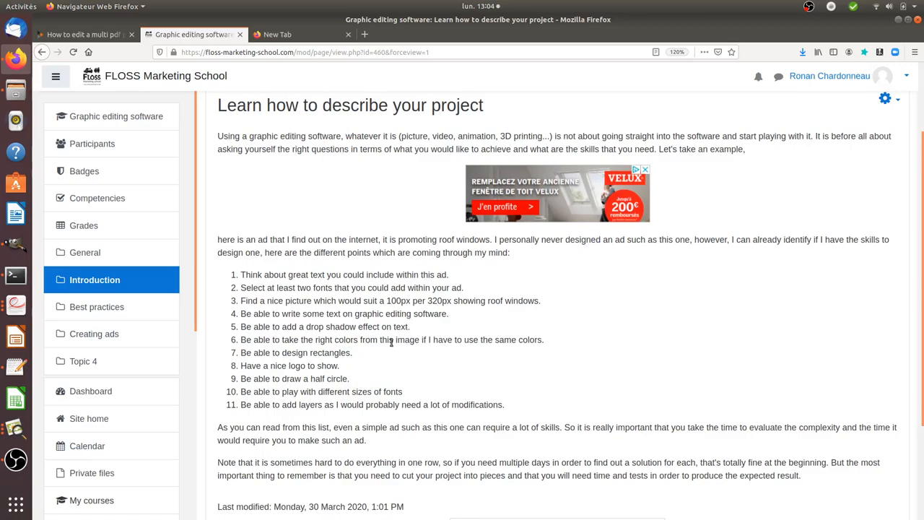
mouse_move(321, 325)
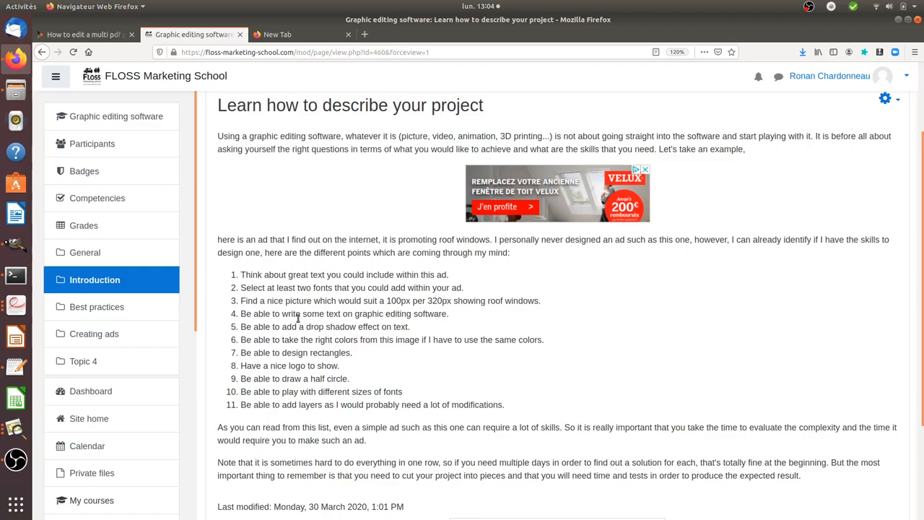
mouse_move(540, 198)
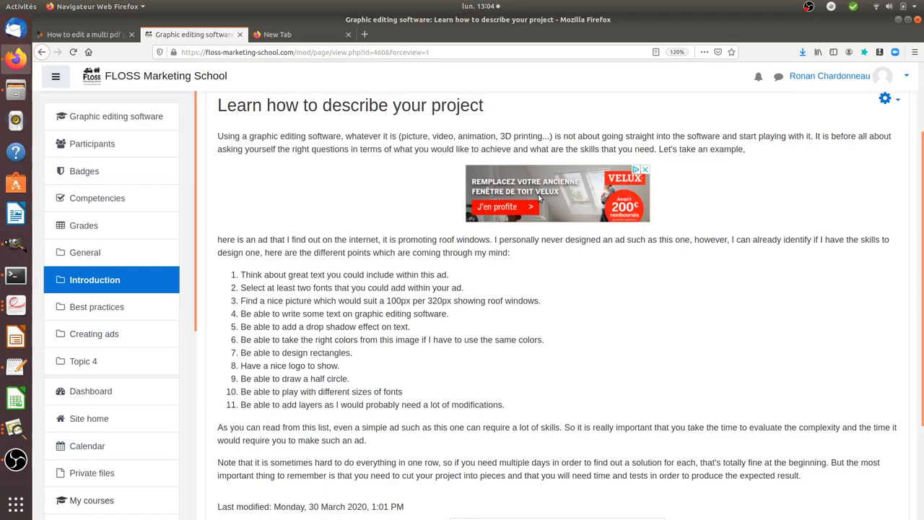
mouse_move(565, 206)
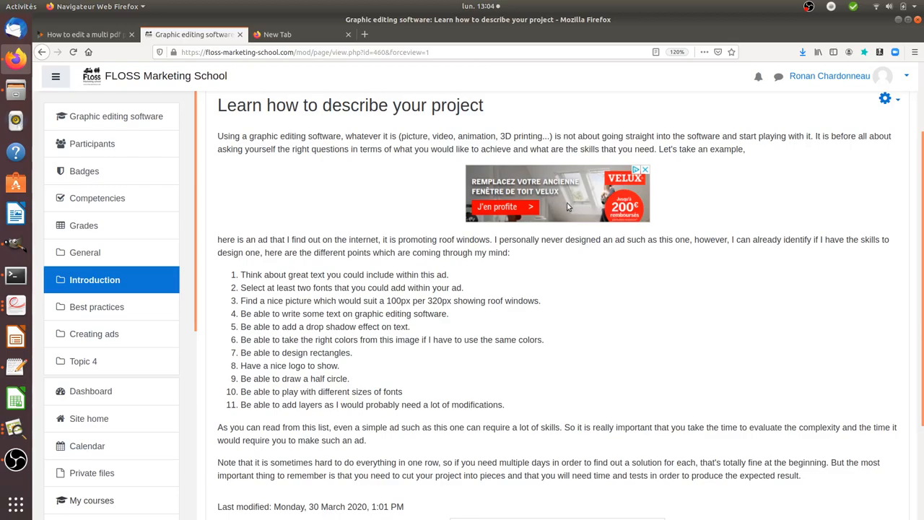
mouse_move(623, 230)
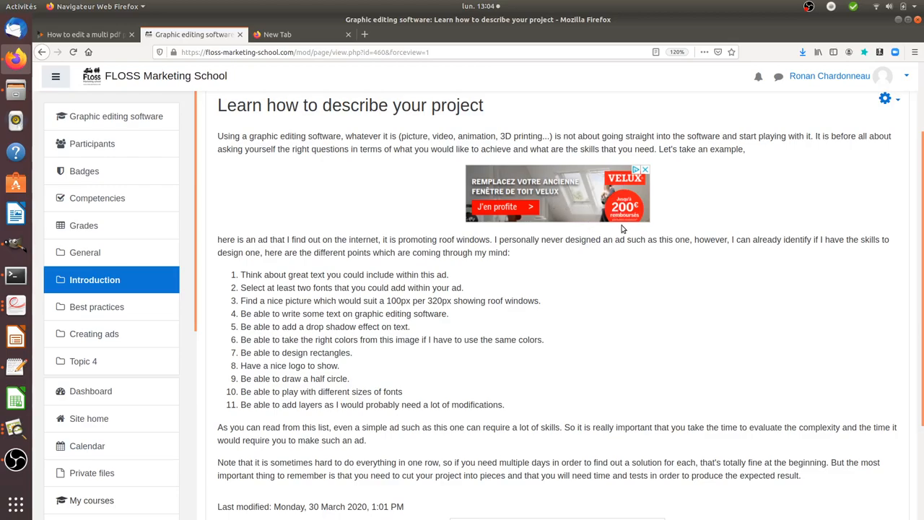
mouse_move(612, 218)
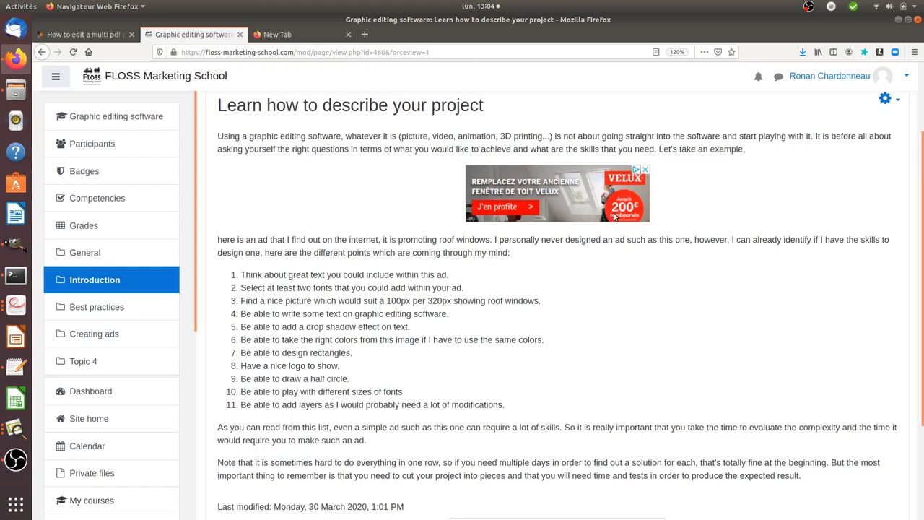
mouse_move(621, 220)
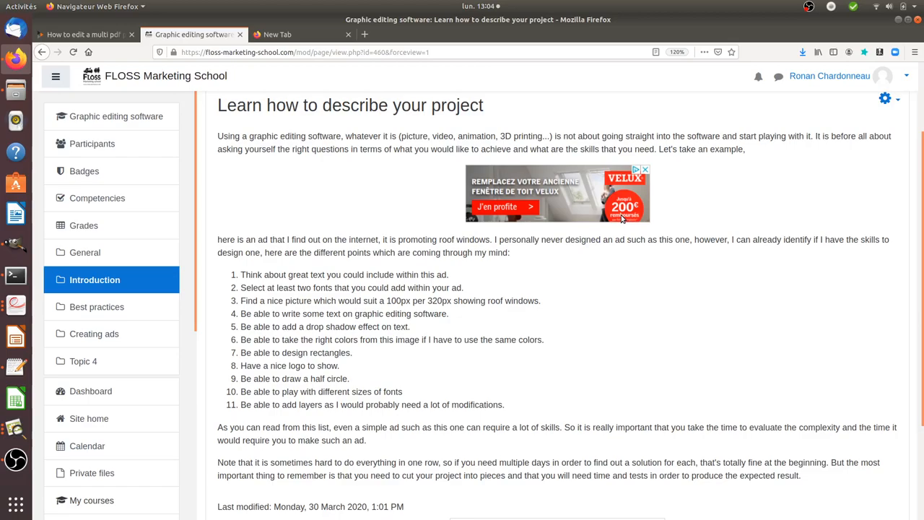
mouse_move(631, 189)
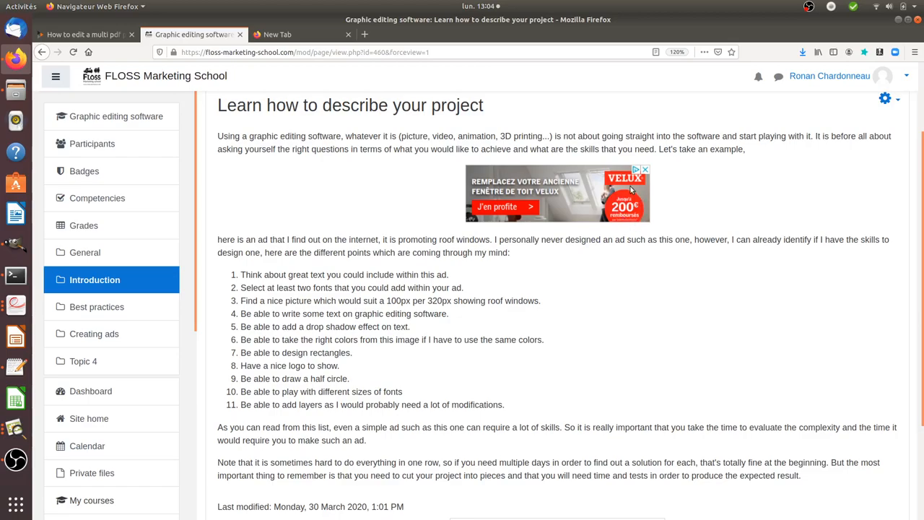
mouse_move(554, 203)
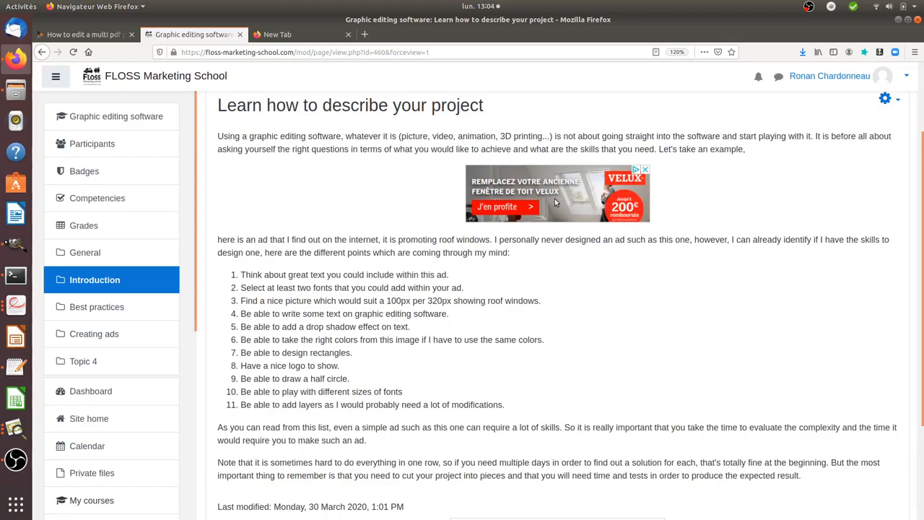
mouse_move(477, 189)
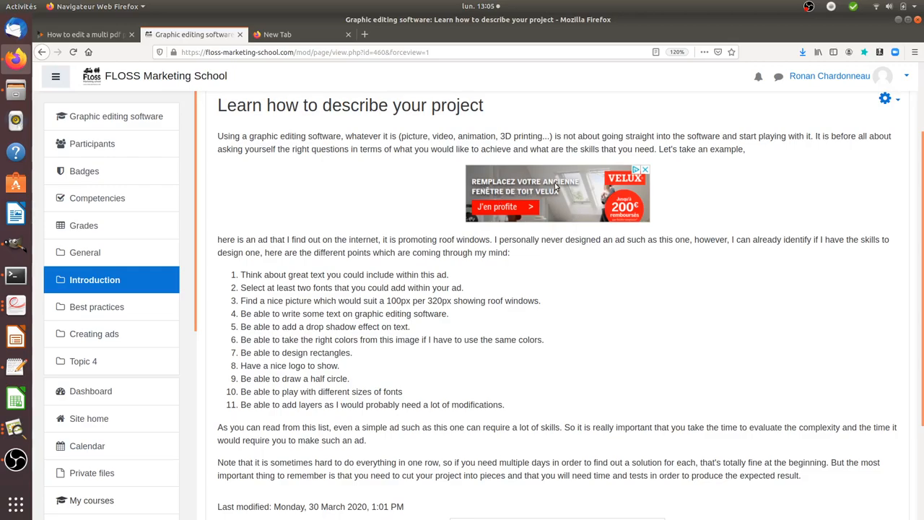
mouse_move(408, 284)
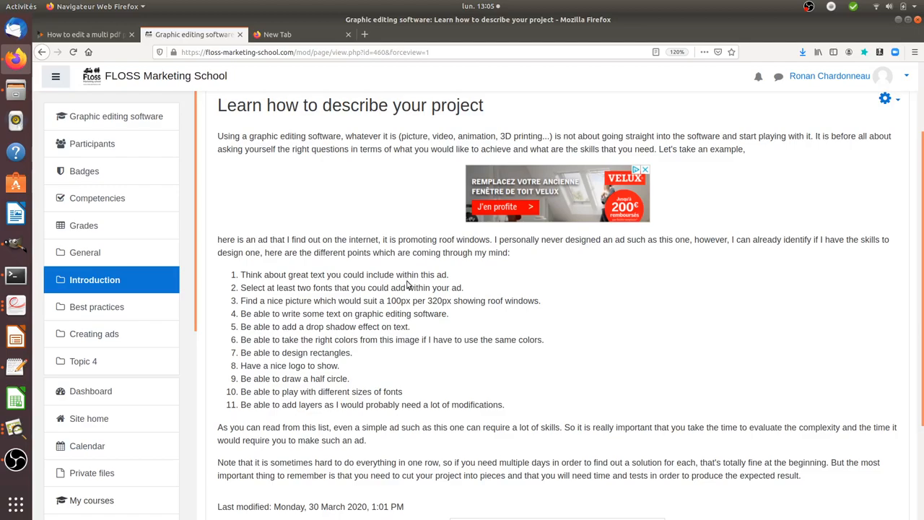
mouse_move(386, 337)
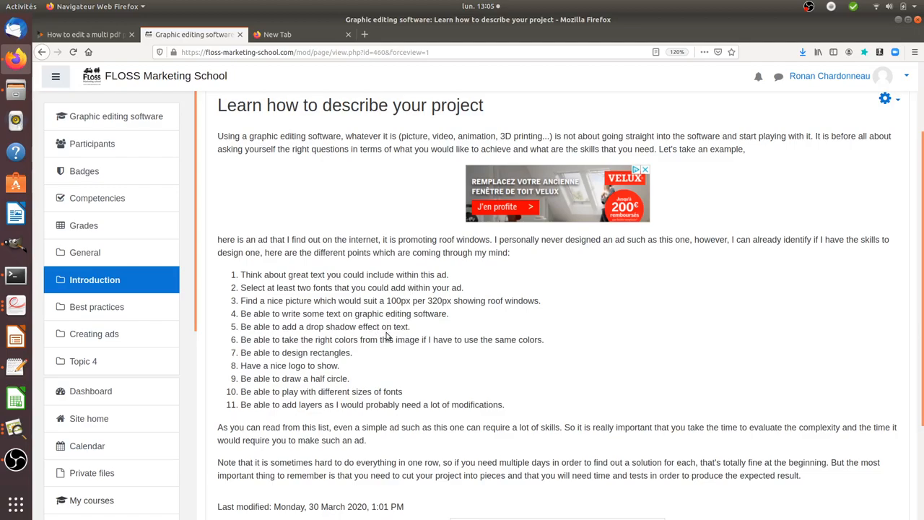
mouse_move(411, 330)
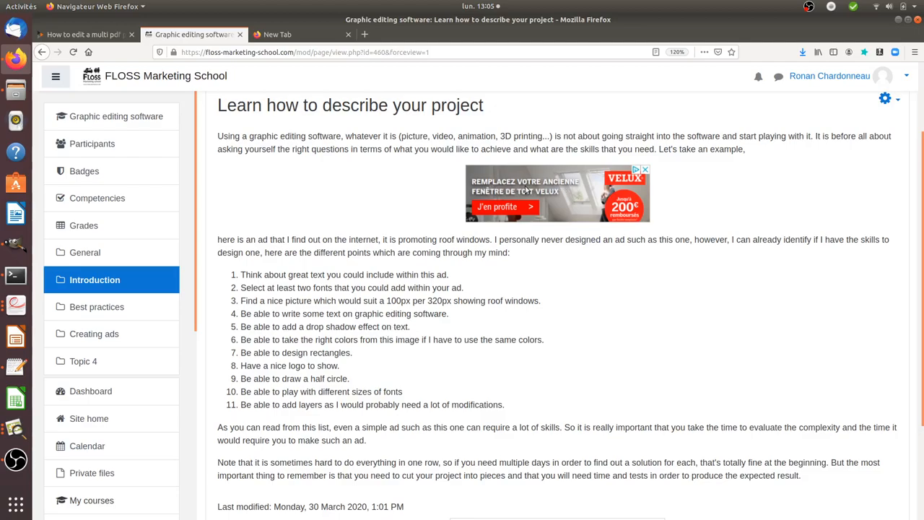
mouse_move(574, 183)
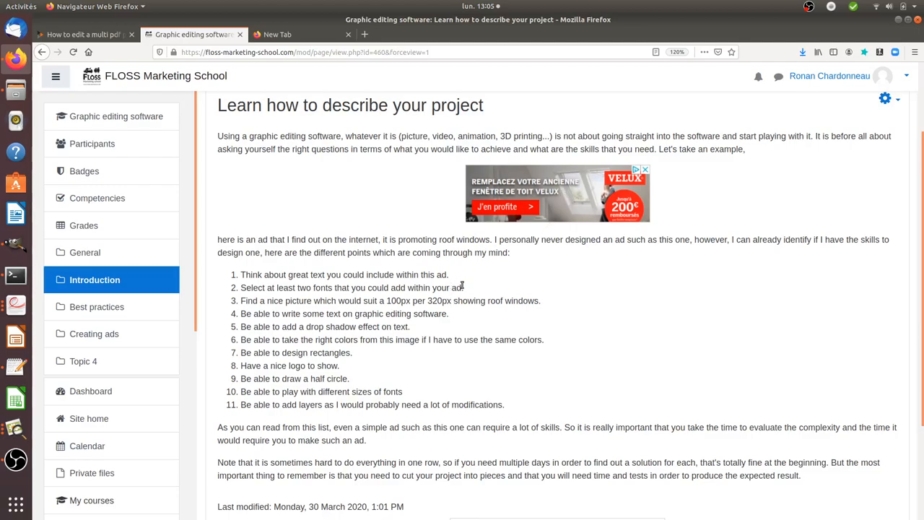
mouse_move(597, 251)
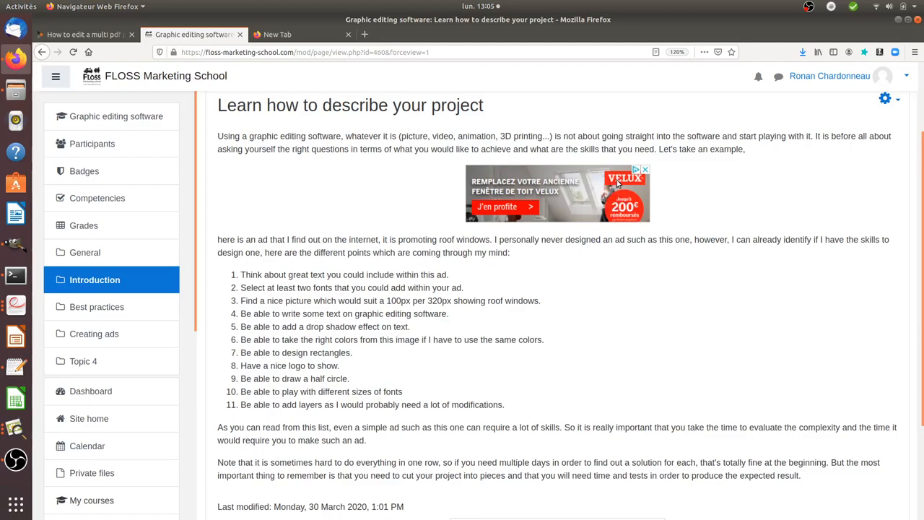
mouse_move(627, 183)
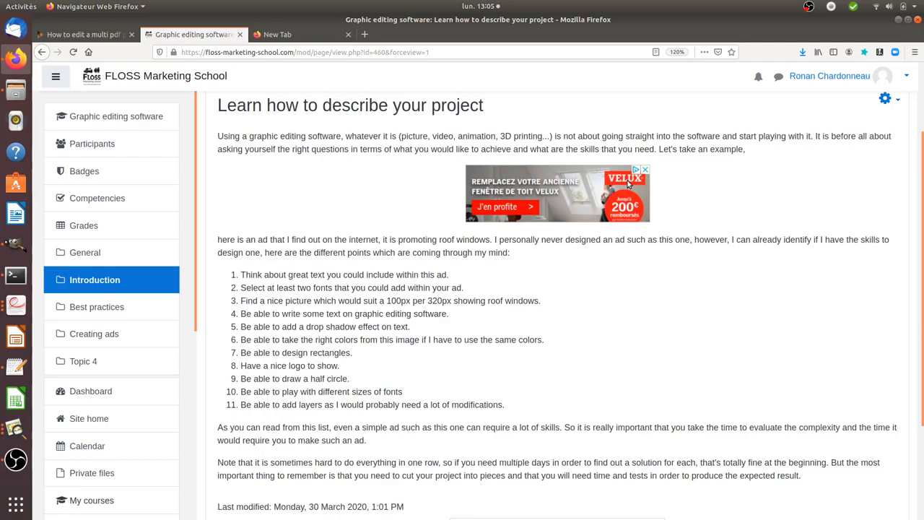
mouse_move(630, 232)
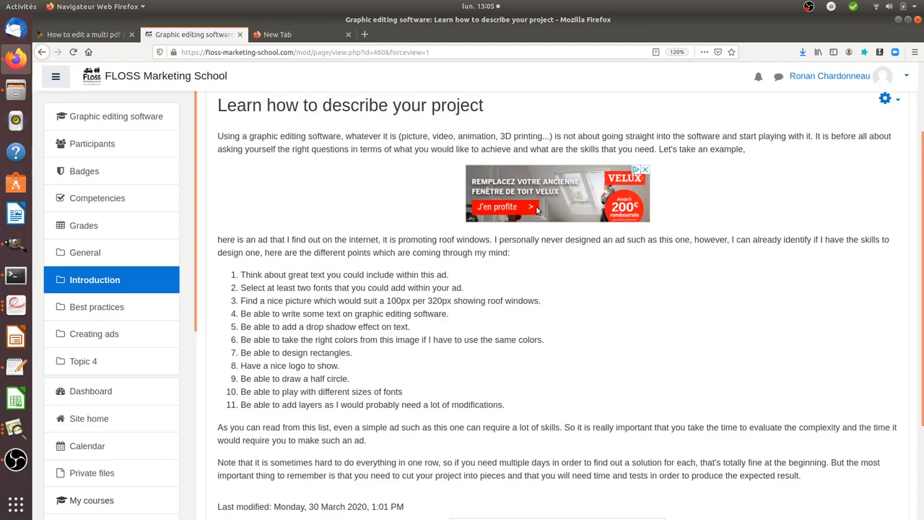
mouse_move(503, 206)
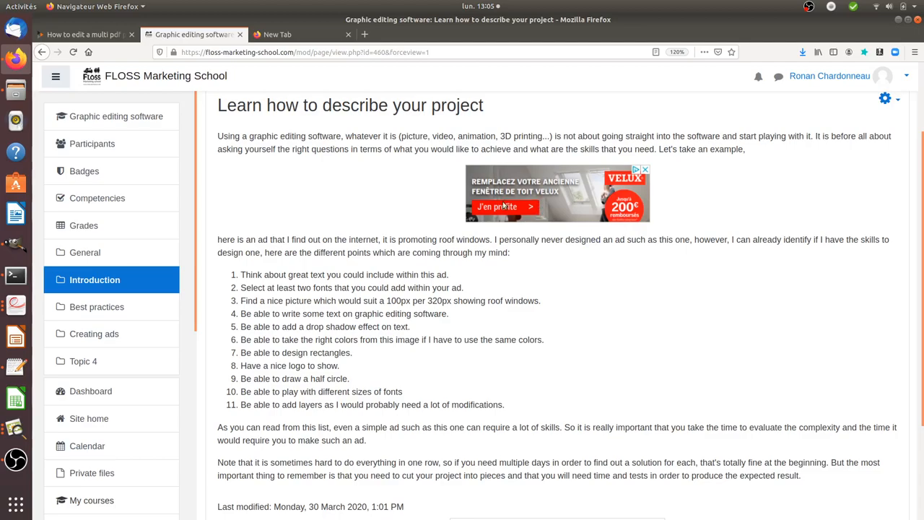
mouse_move(605, 192)
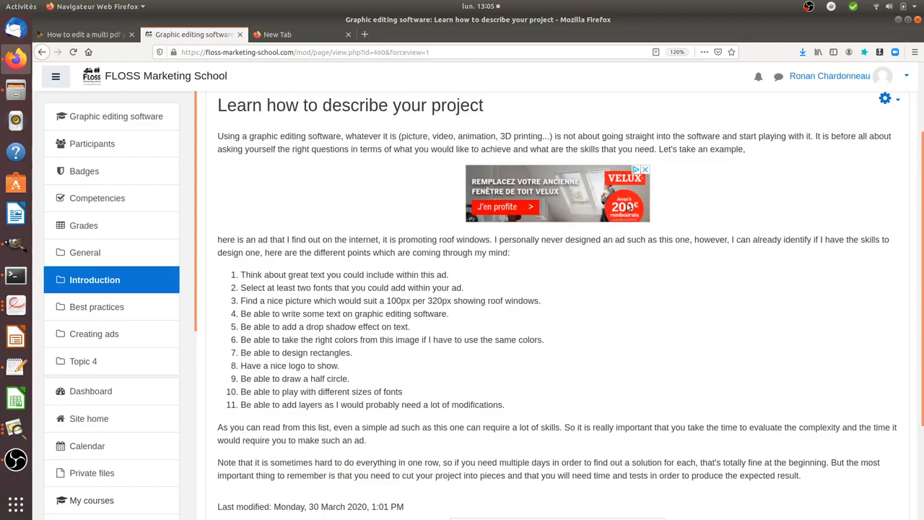
mouse_move(614, 228)
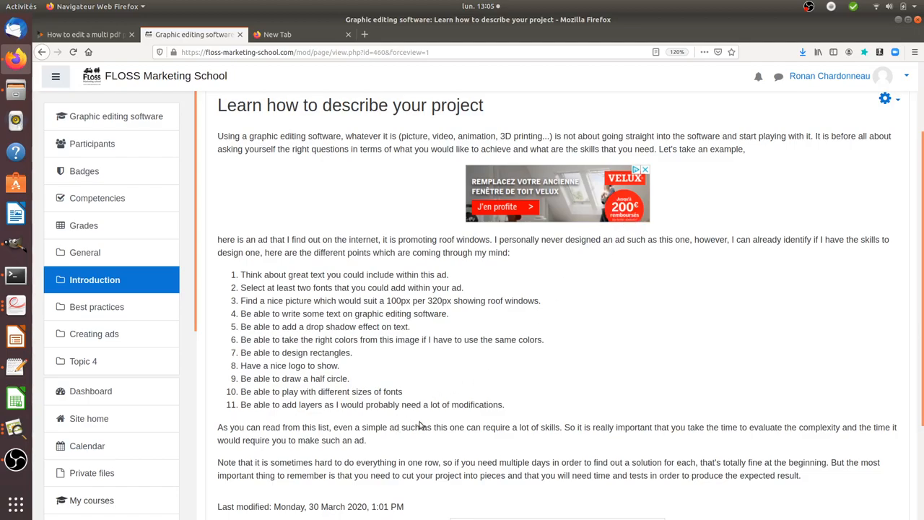
mouse_move(376, 403)
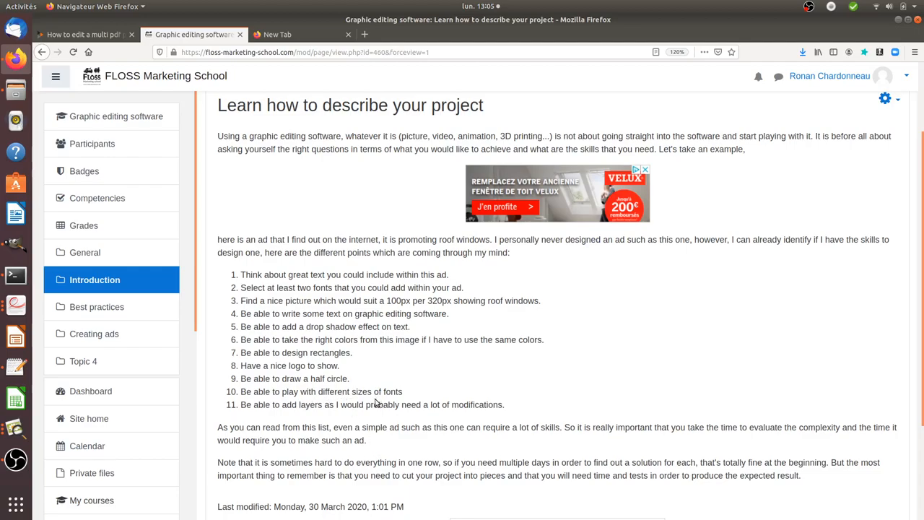
double_click(359, 391)
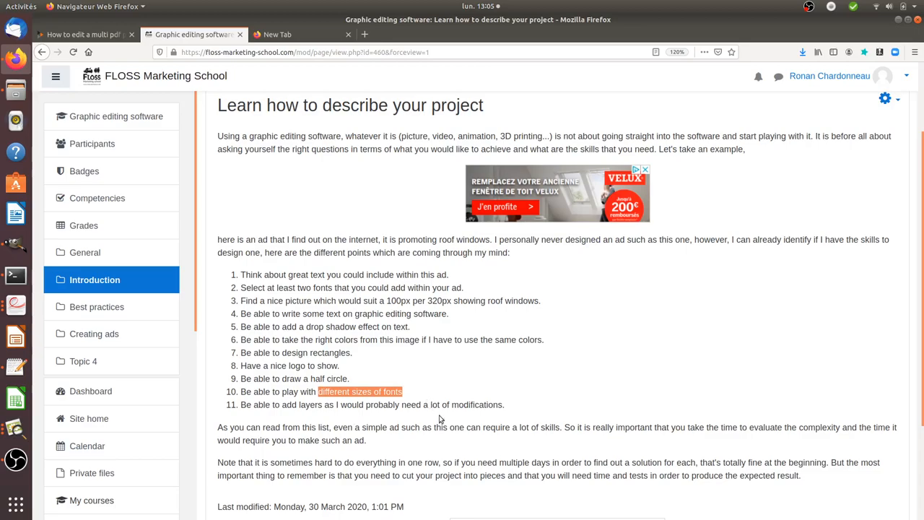
mouse_move(604, 239)
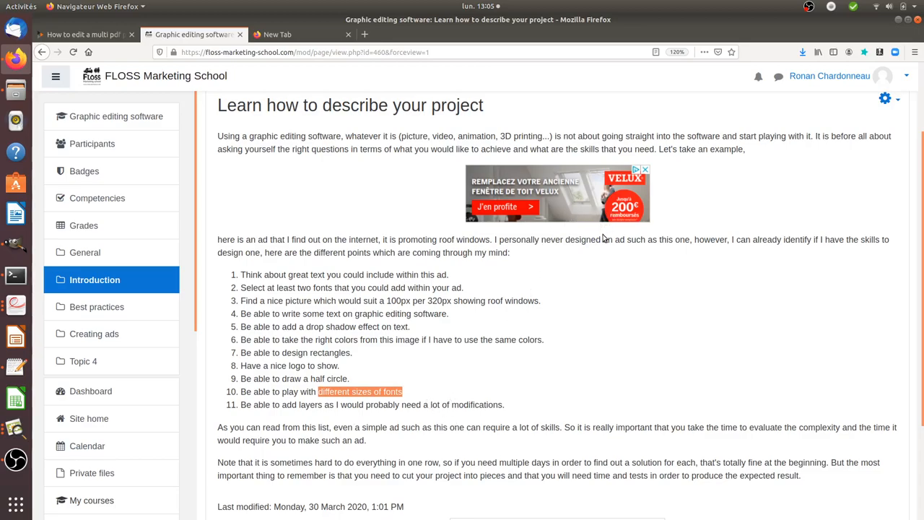
mouse_move(477, 186)
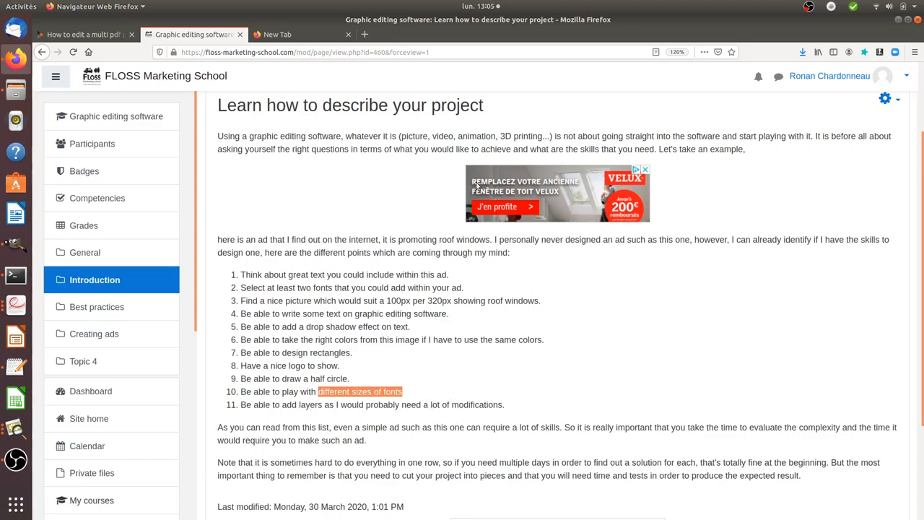
mouse_move(563, 243)
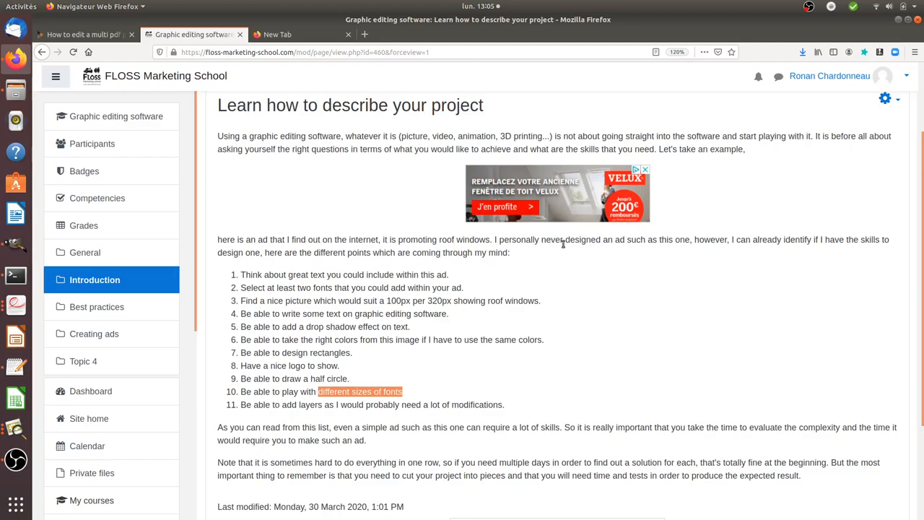
mouse_move(557, 277)
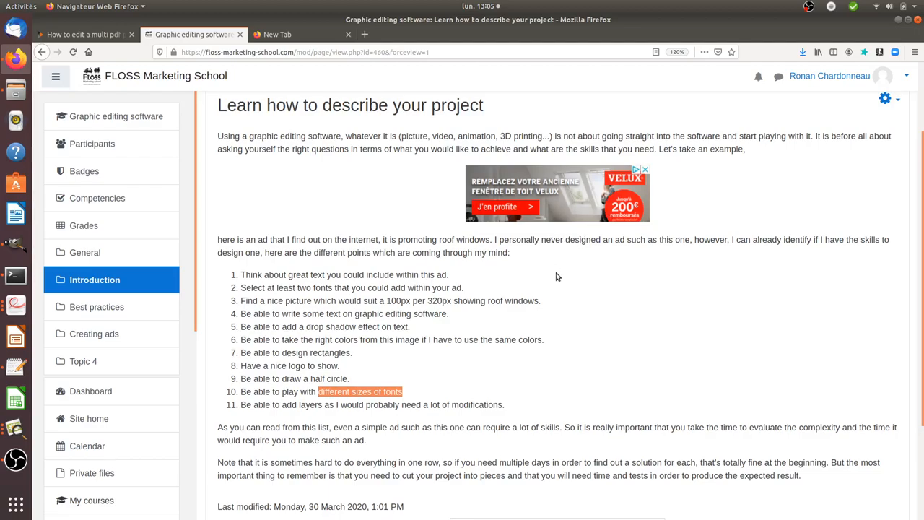
mouse_move(563, 272)
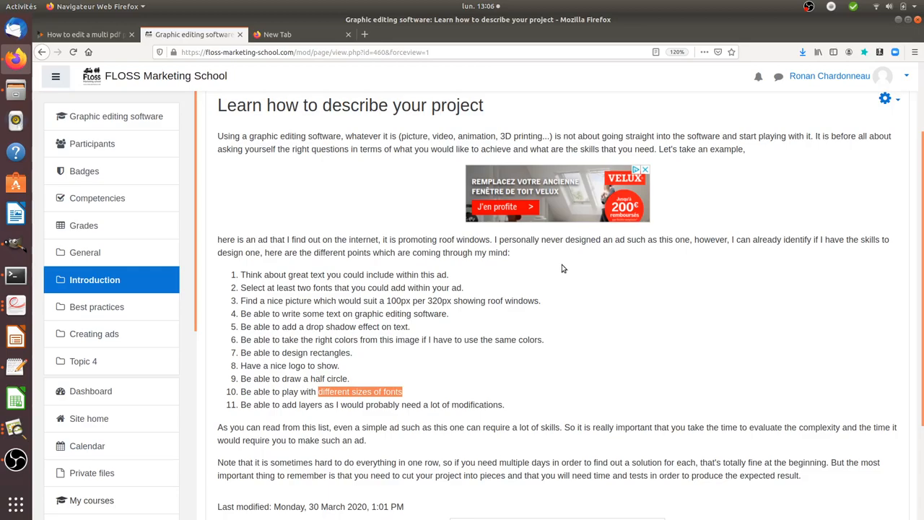
mouse_move(585, 312)
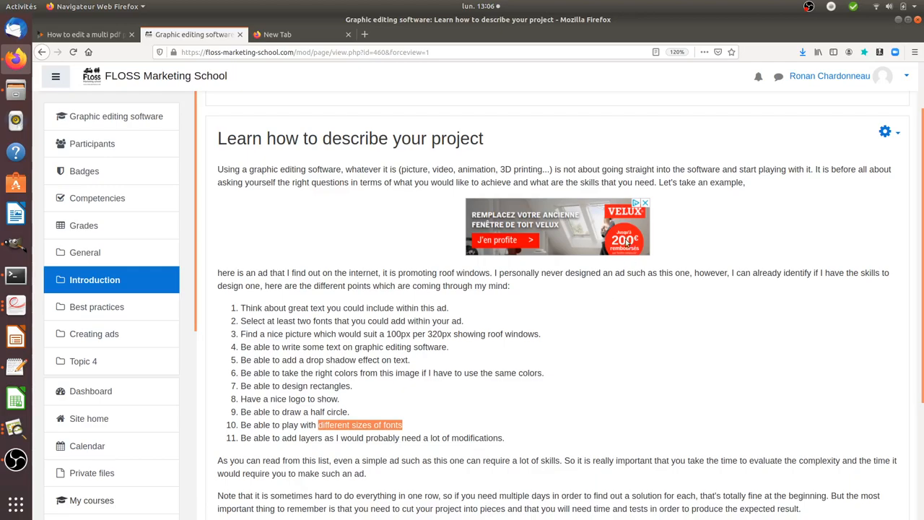
mouse_move(609, 328)
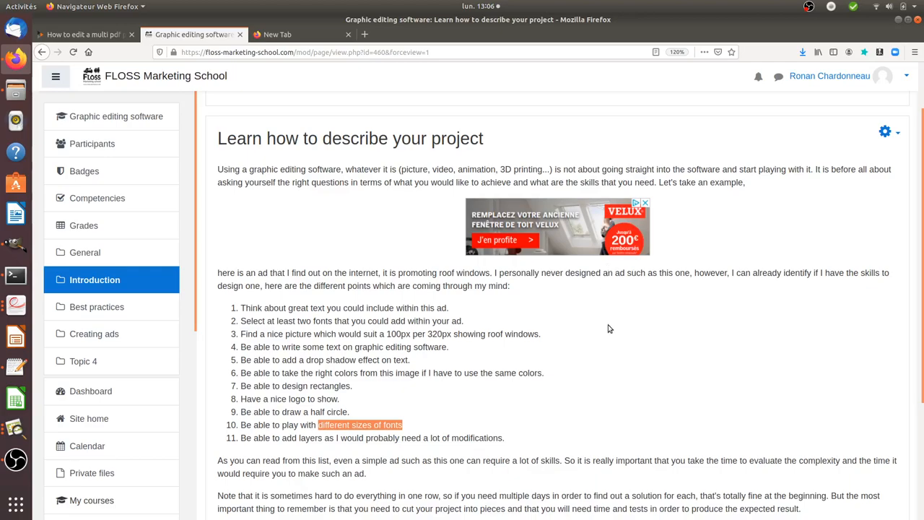
mouse_move(598, 274)
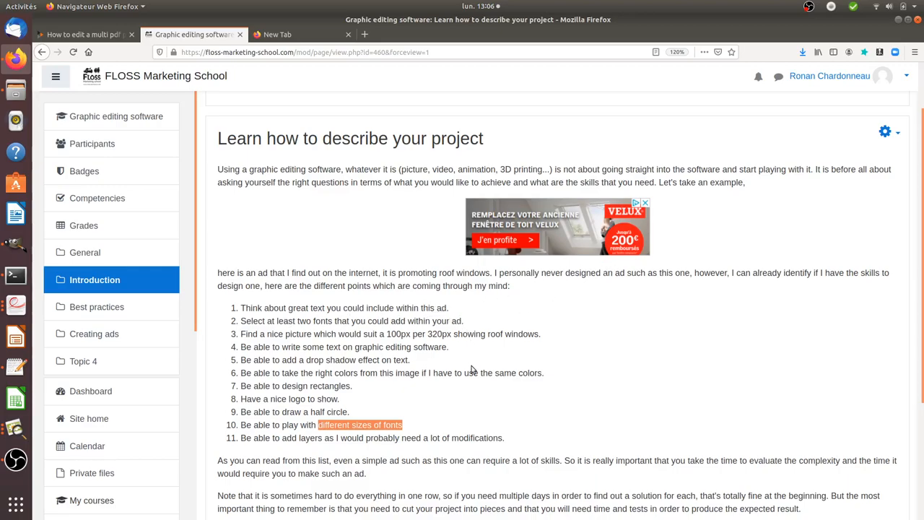
mouse_move(542, 311)
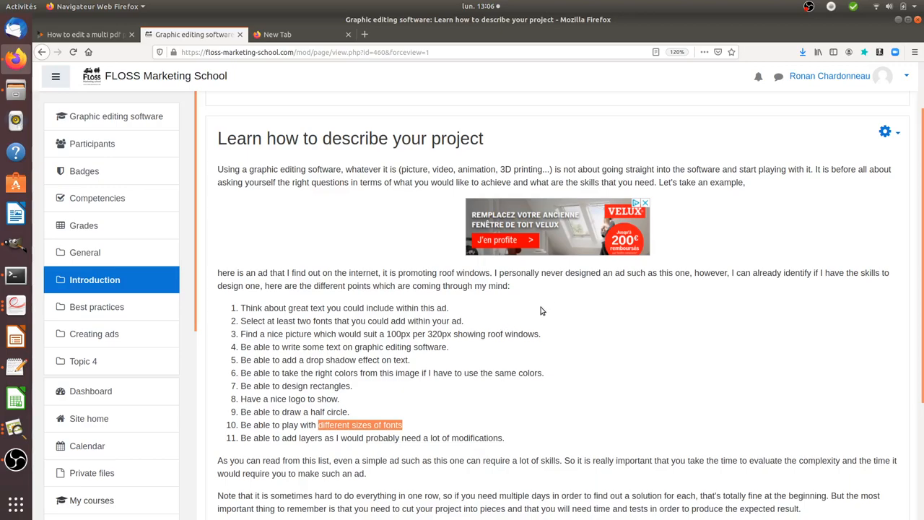
mouse_move(604, 203)
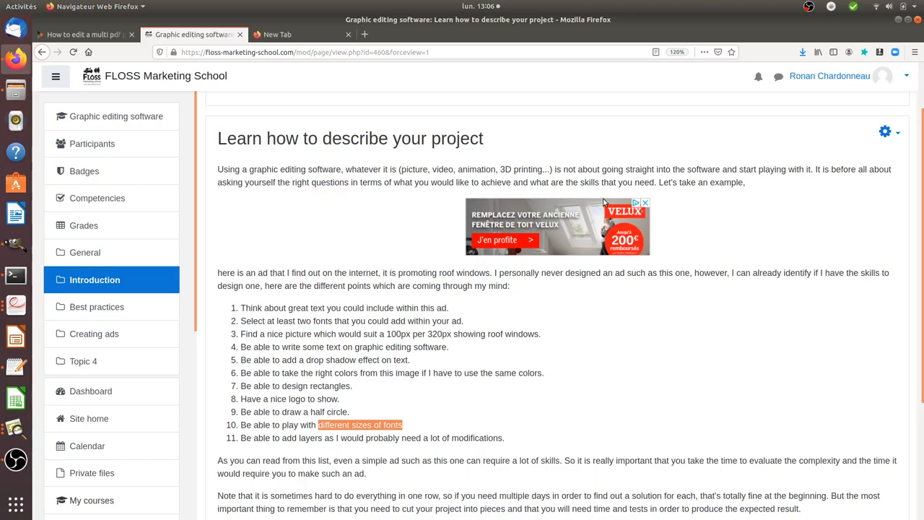
mouse_move(556, 260)
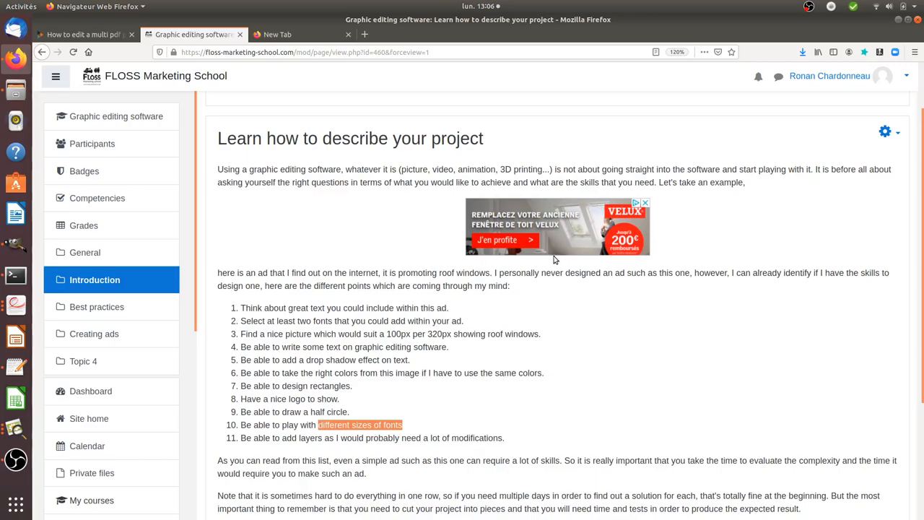
mouse_move(557, 226)
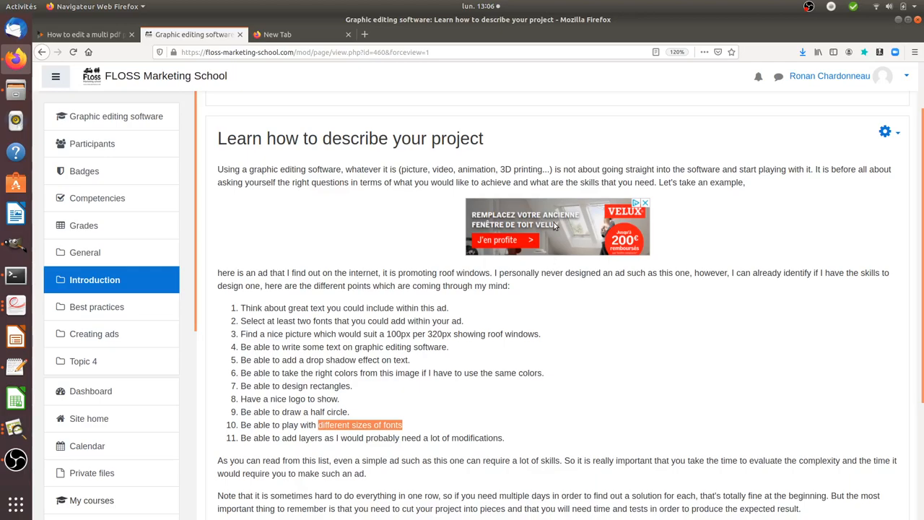
mouse_move(597, 239)
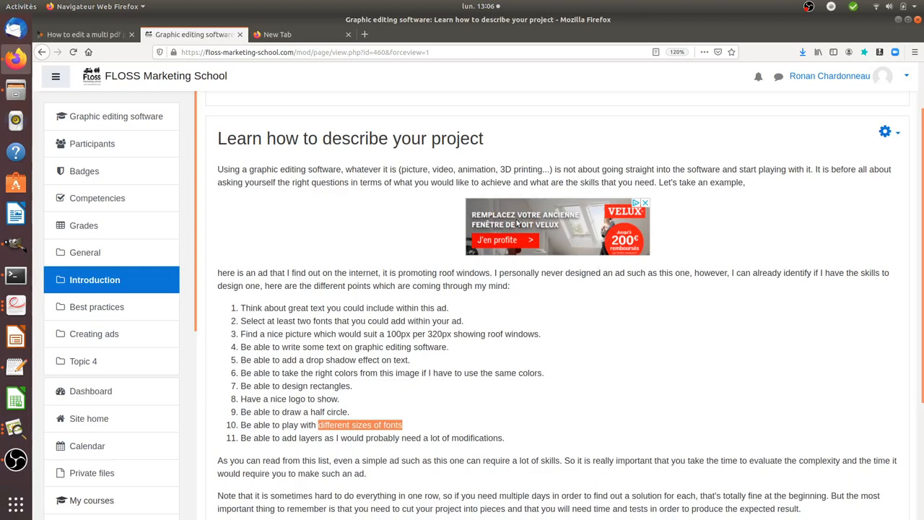
mouse_move(527, 246)
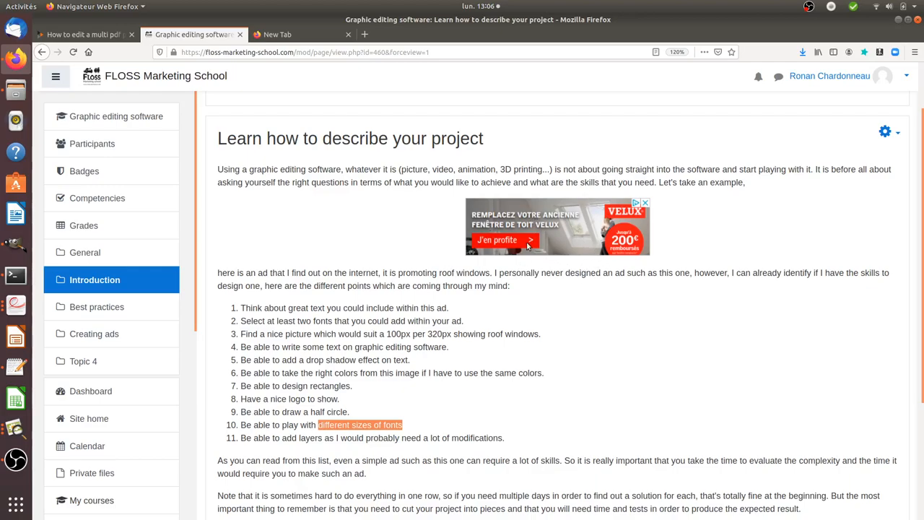
mouse_move(578, 289)
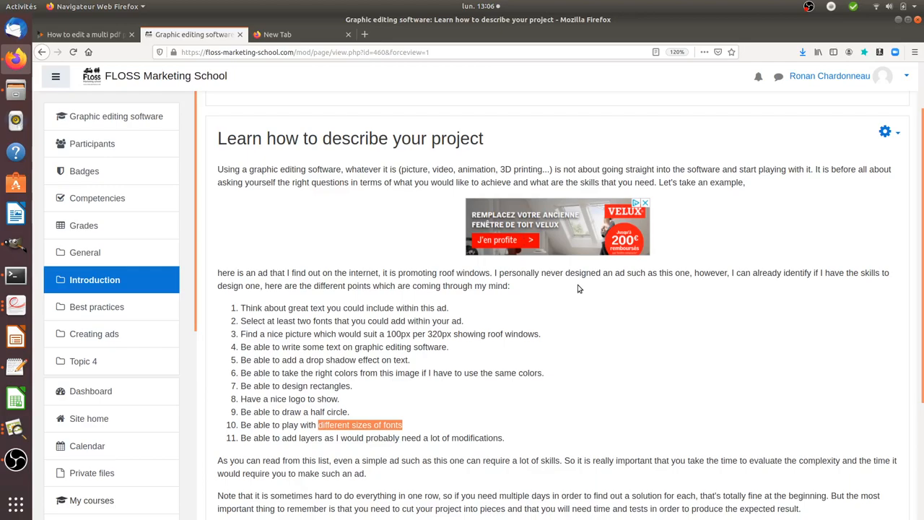
mouse_move(589, 286)
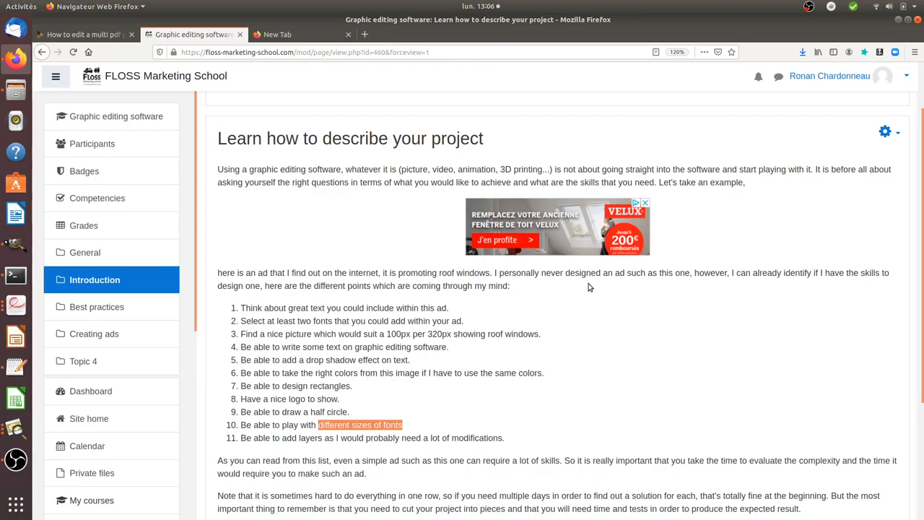
mouse_move(607, 238)
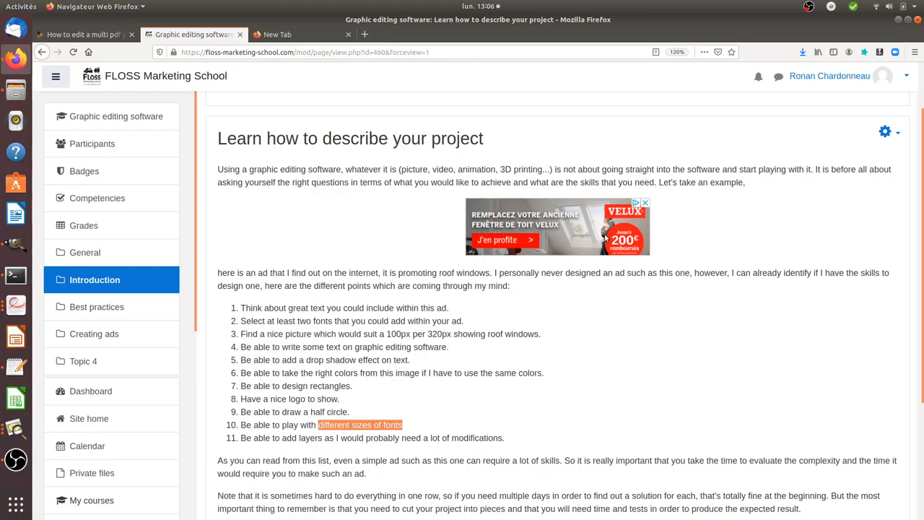
mouse_move(757, 212)
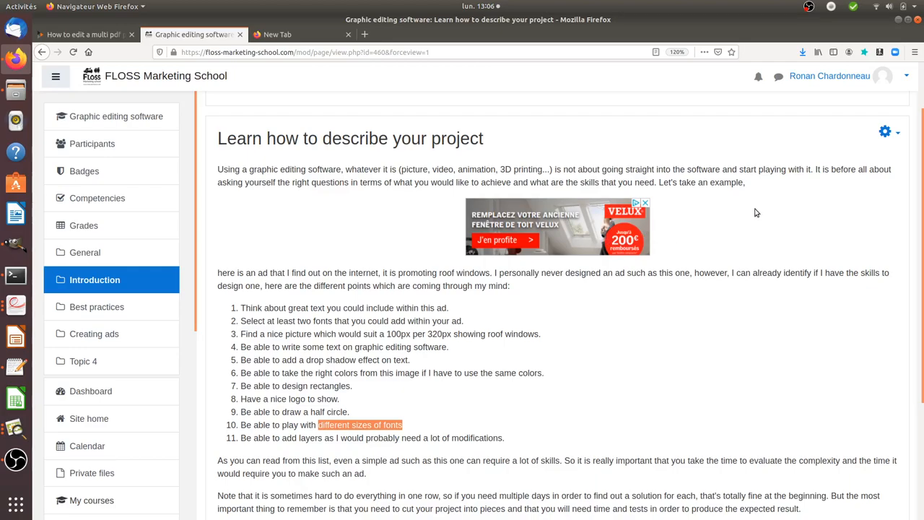
mouse_move(688, 266)
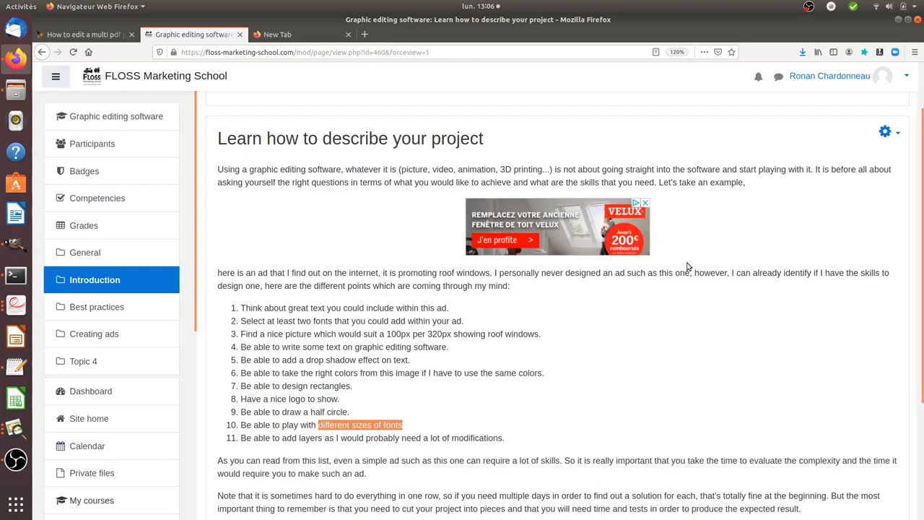
mouse_move(691, 270)
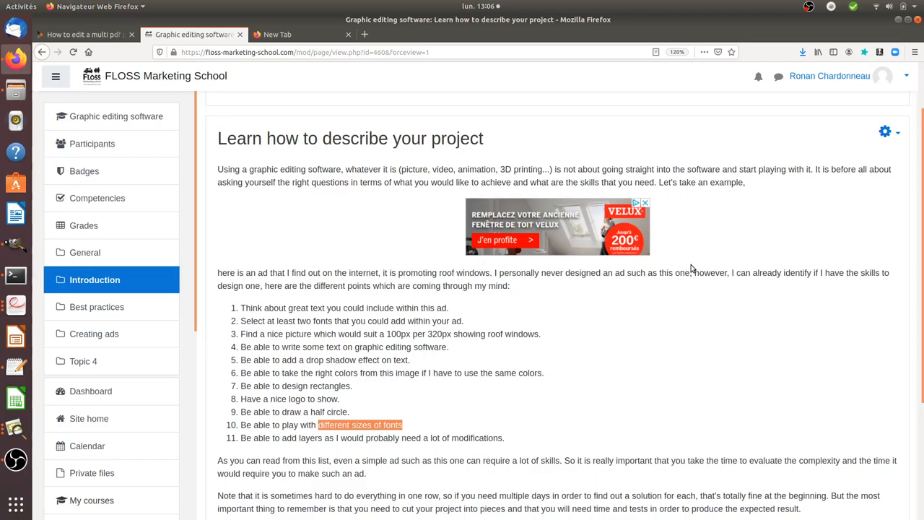
mouse_move(590, 266)
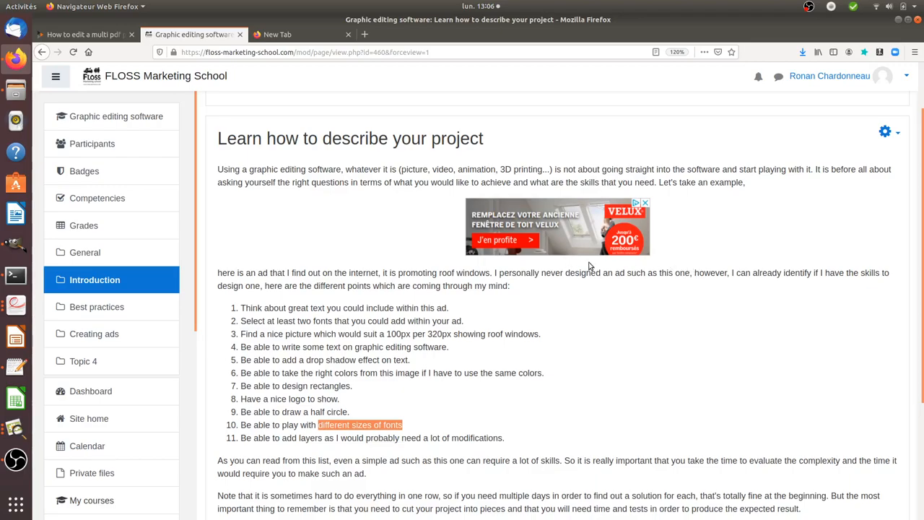
mouse_move(582, 229)
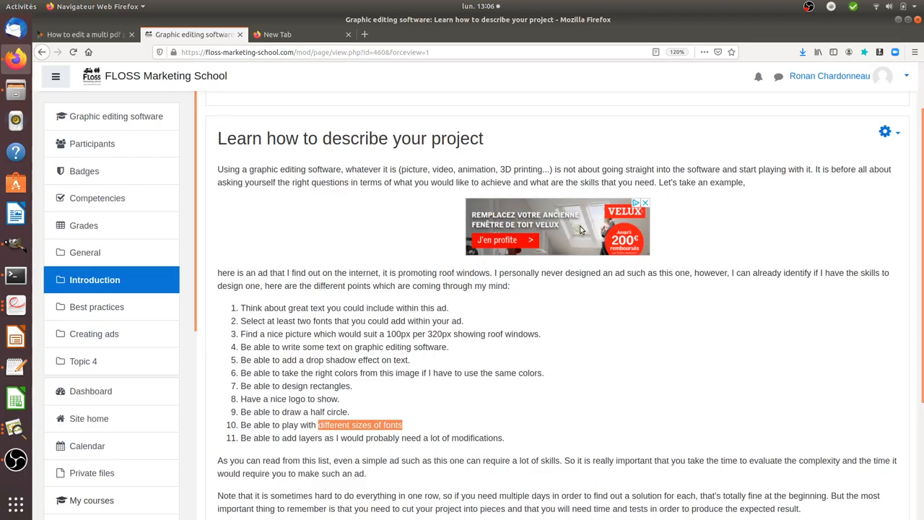
mouse_move(591, 282)
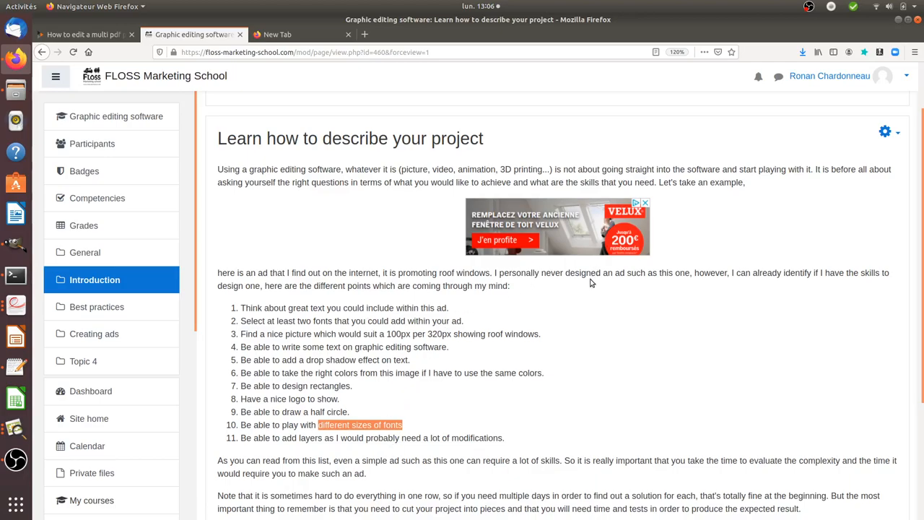
mouse_move(614, 303)
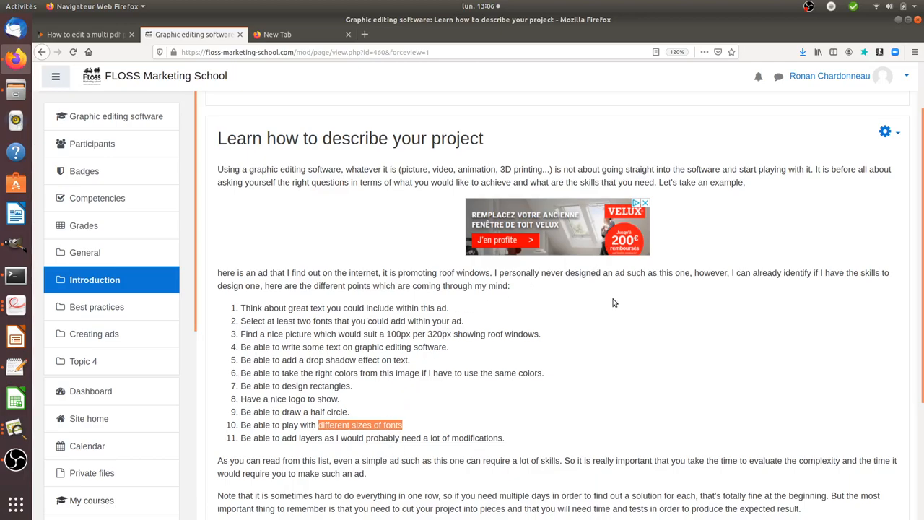